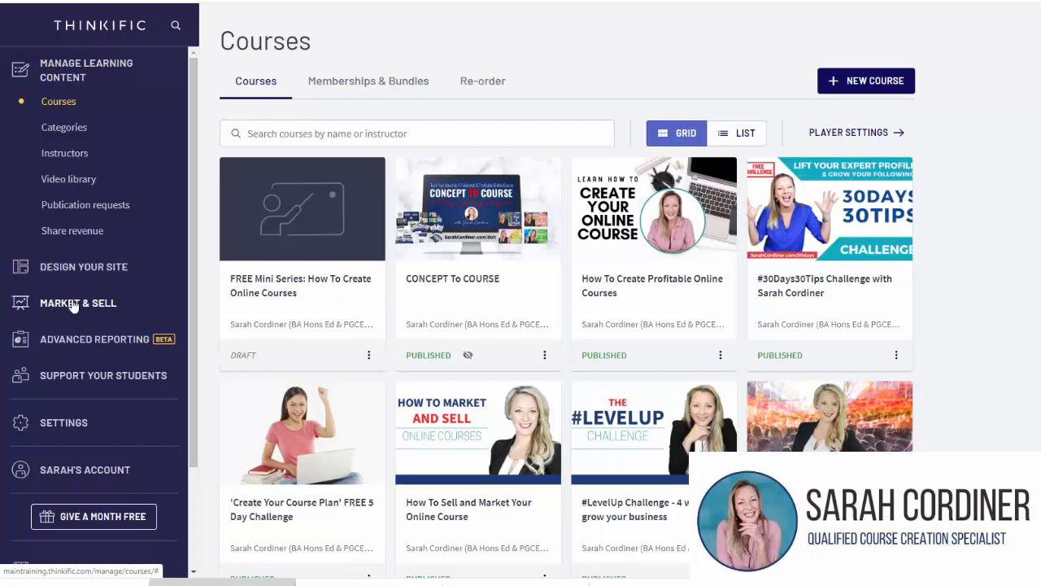
mouse_move(74, 308)
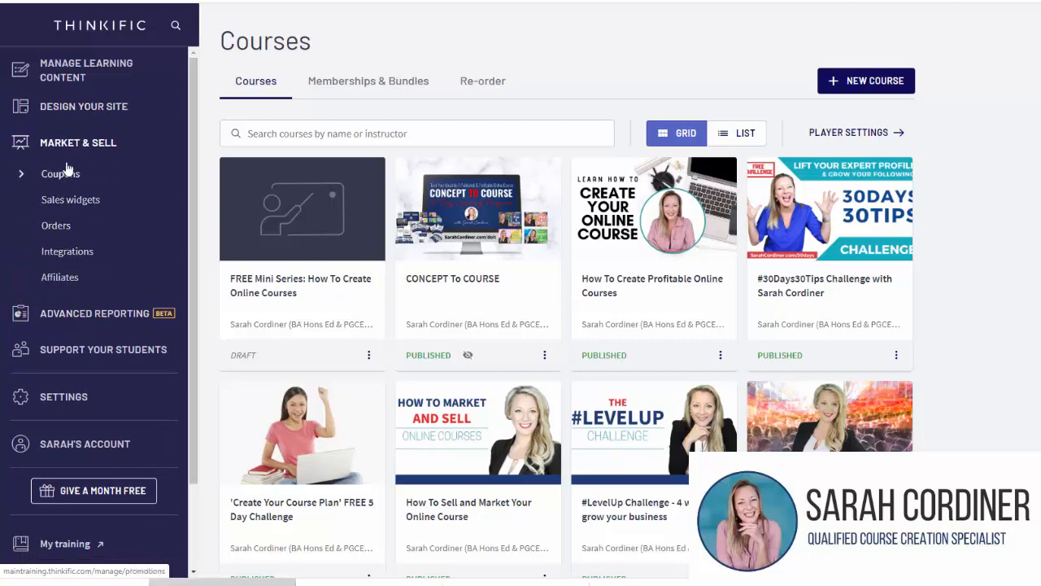
mouse_move(85, 182)
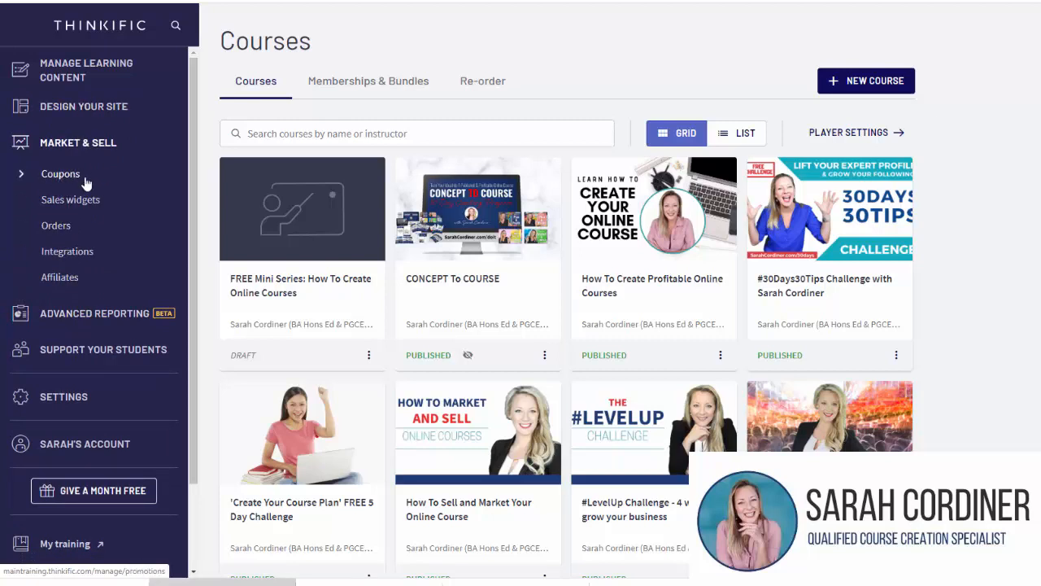
mouse_move(59, 276)
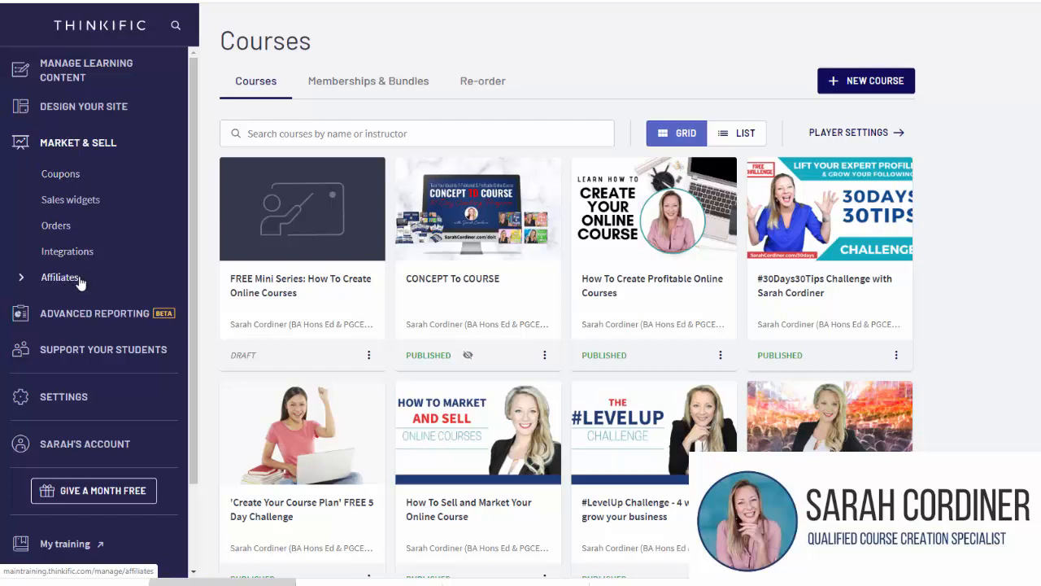
Step: Go to the Affiliates page under Market & Sell
left_click(59, 277)
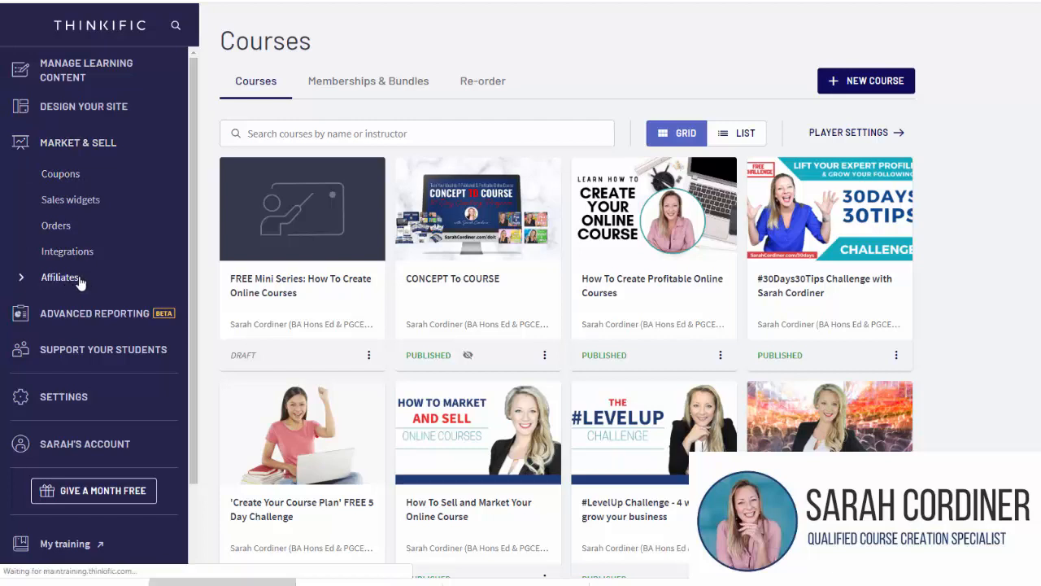
Step: Search the Users list for 'holl' and open the matching affiliate's profile
left_click(59, 276)
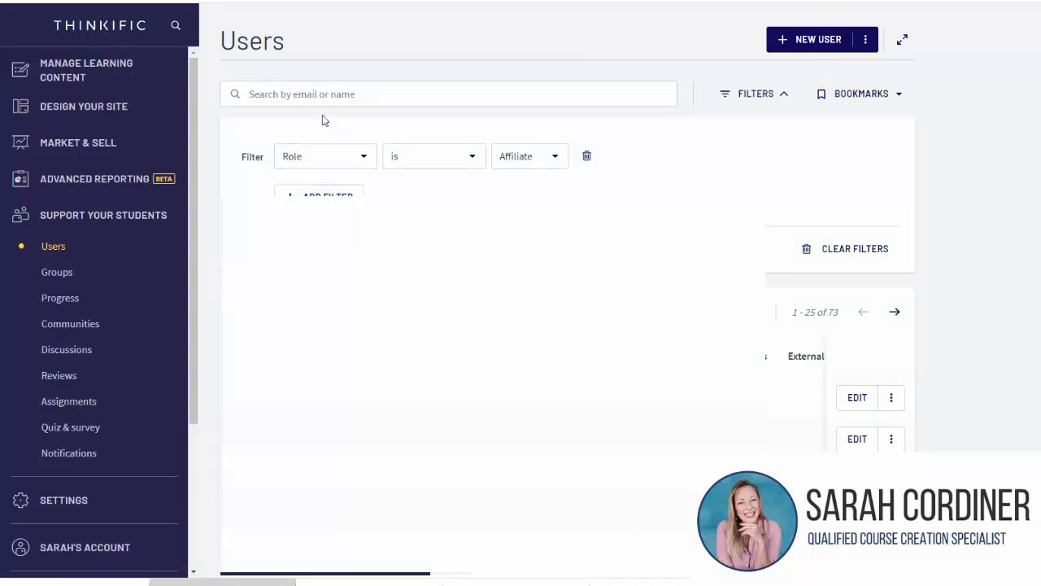
type("holl")
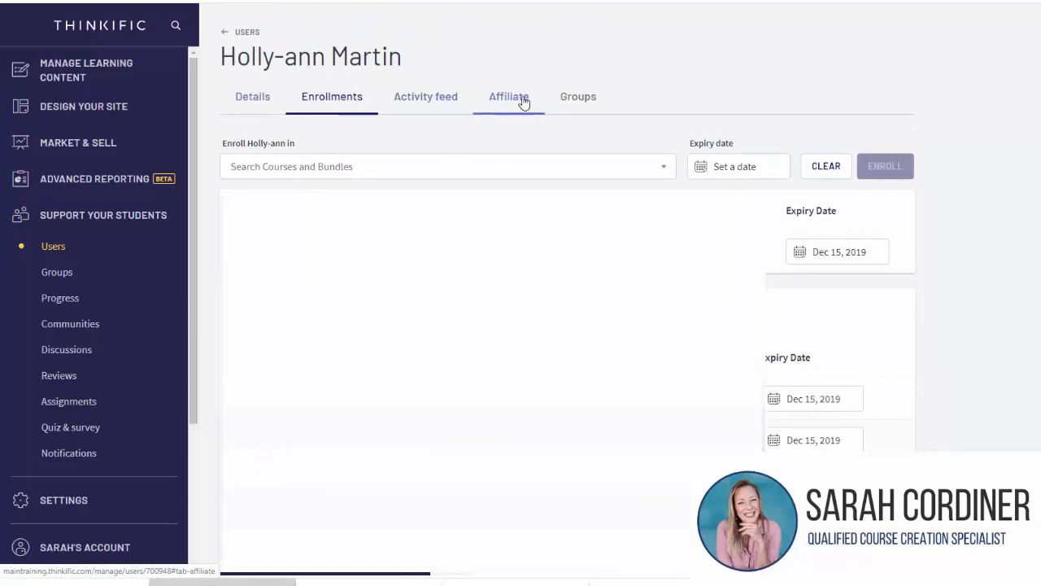
Step: Review the user's Affiliate product links, then show their profile Details
left_click(507, 96)
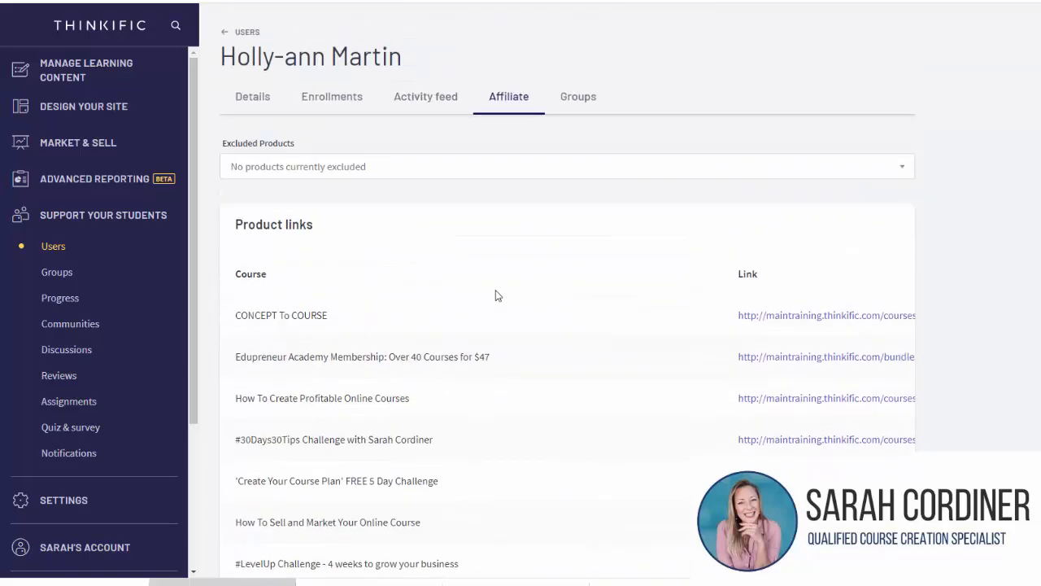
left_click(252, 96)
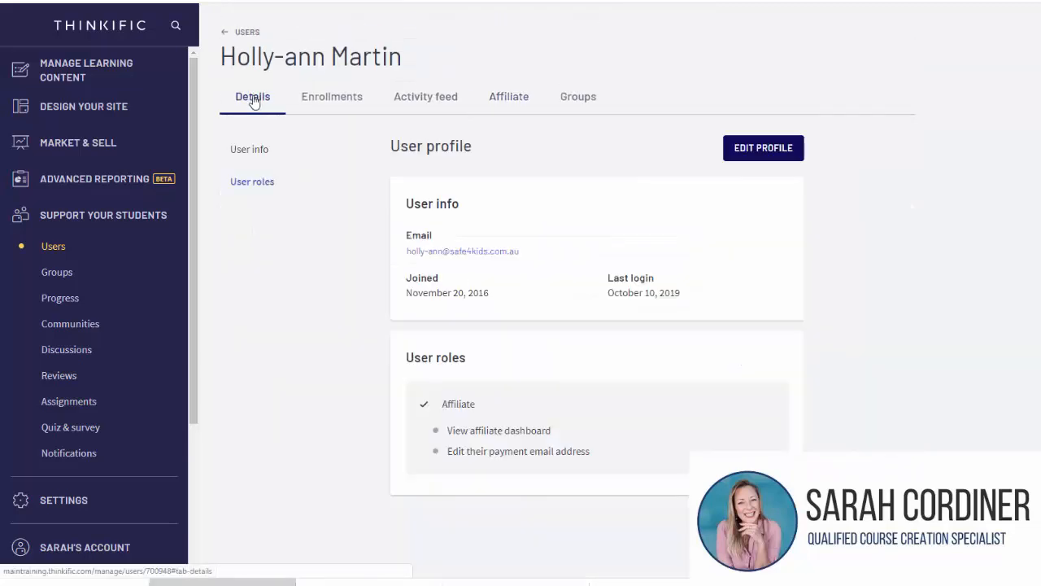
mouse_move(377, 395)
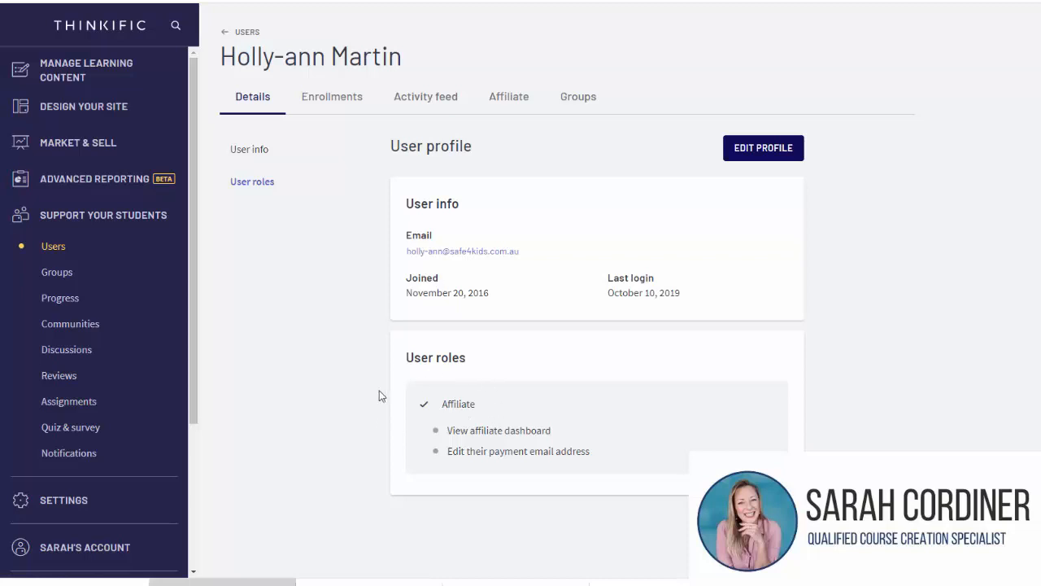
mouse_move(763, 146)
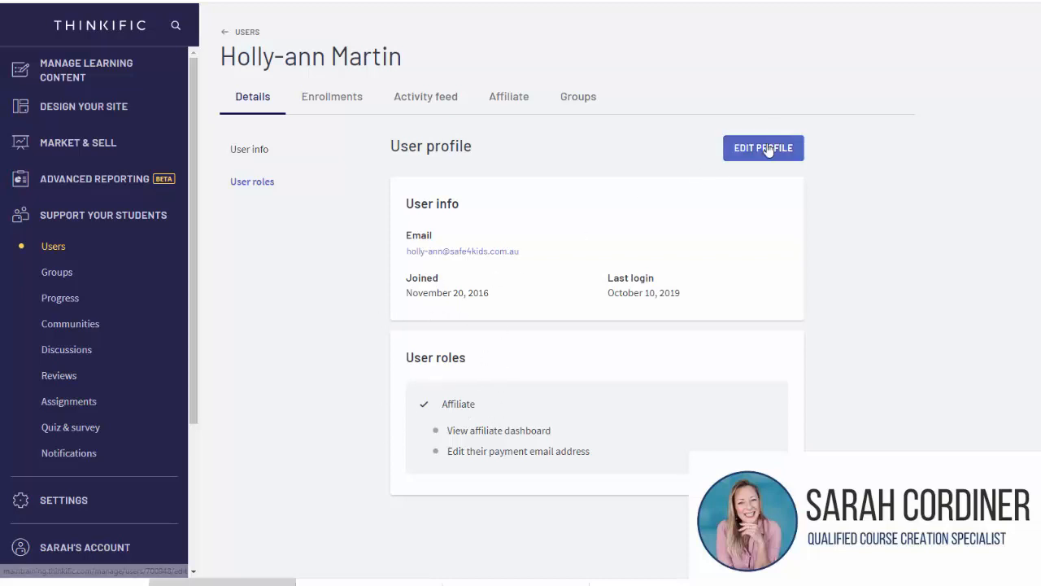
Step: Review the user's edit form down to Affiliate role, 25% commission and PayPal email, then return to the profile
left_click(763, 148)
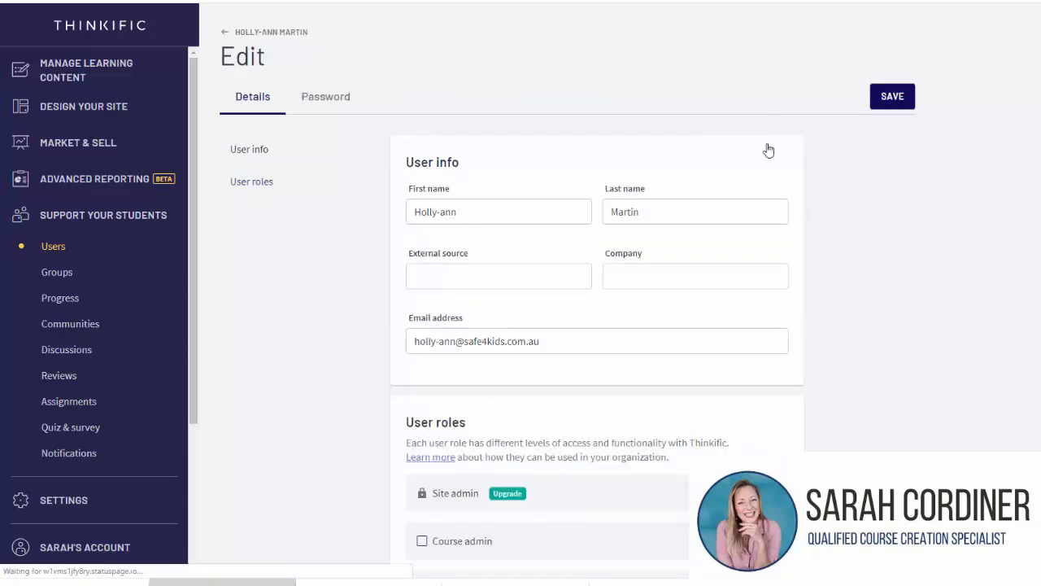
scroll("down", 3)
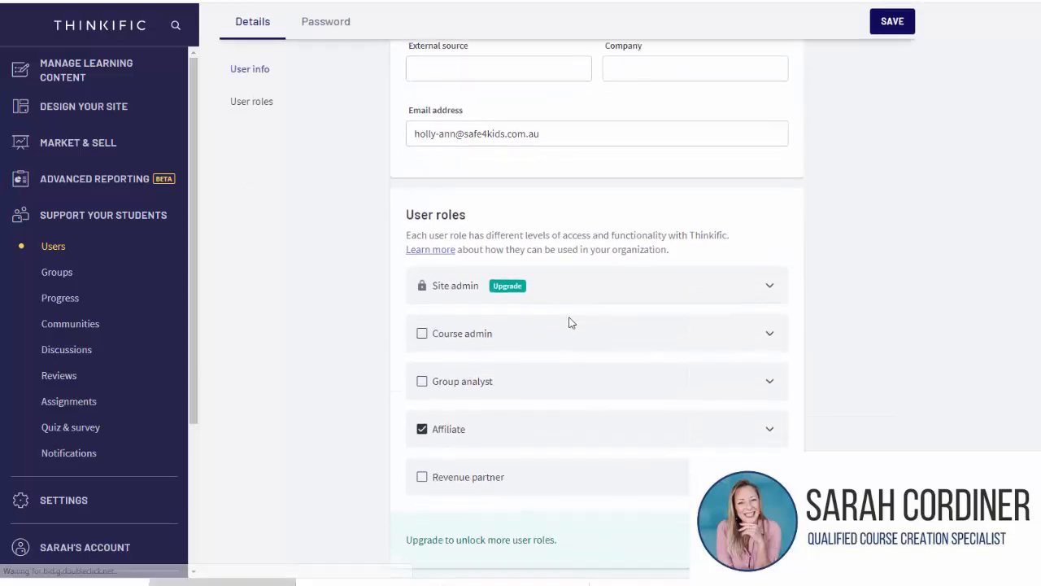
scroll("down", 3)
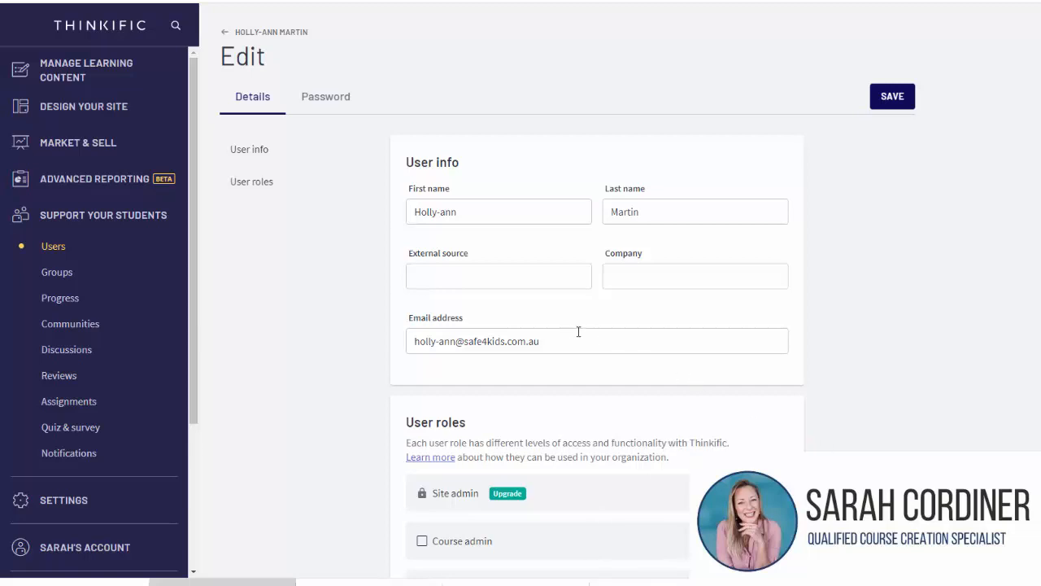
mouse_move(309, 242)
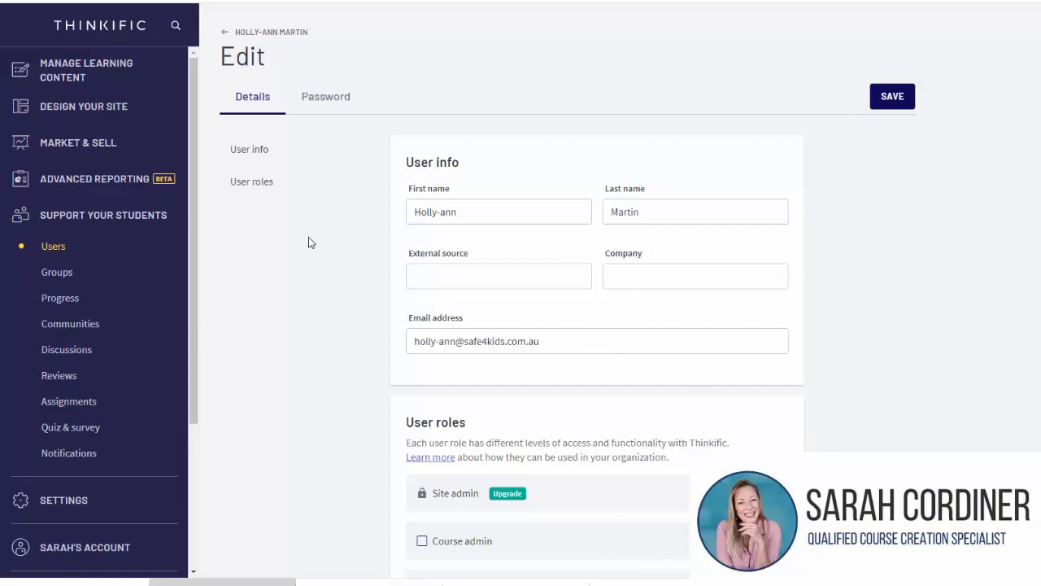
mouse_move(455, 261)
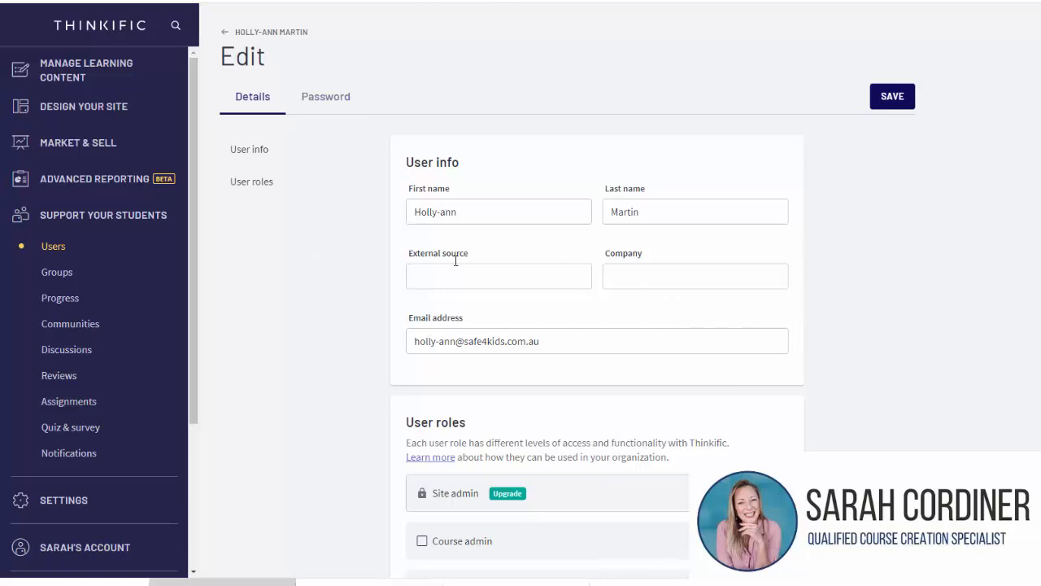
scroll("down", 3)
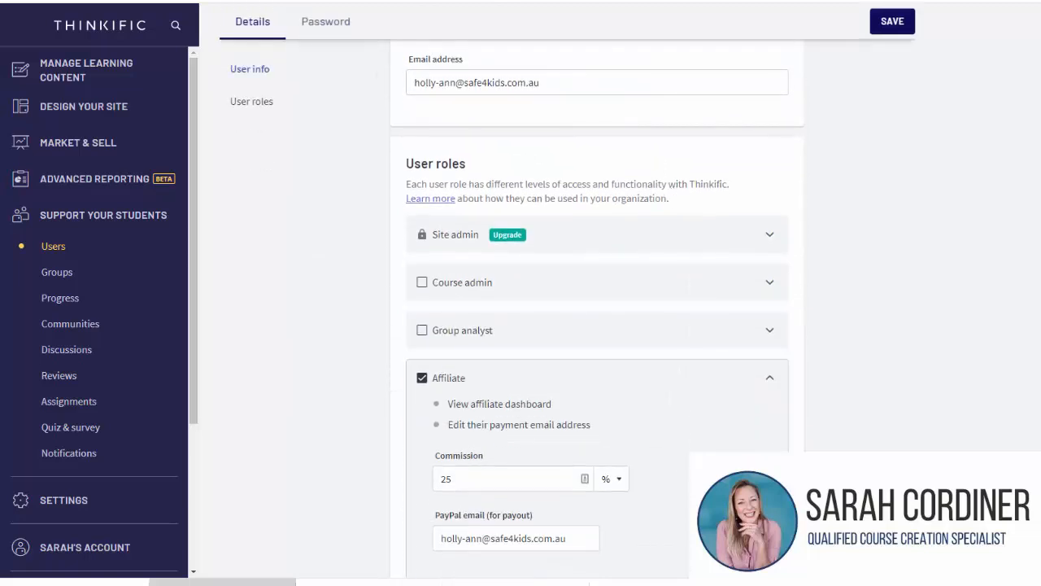
scroll("down", 3)
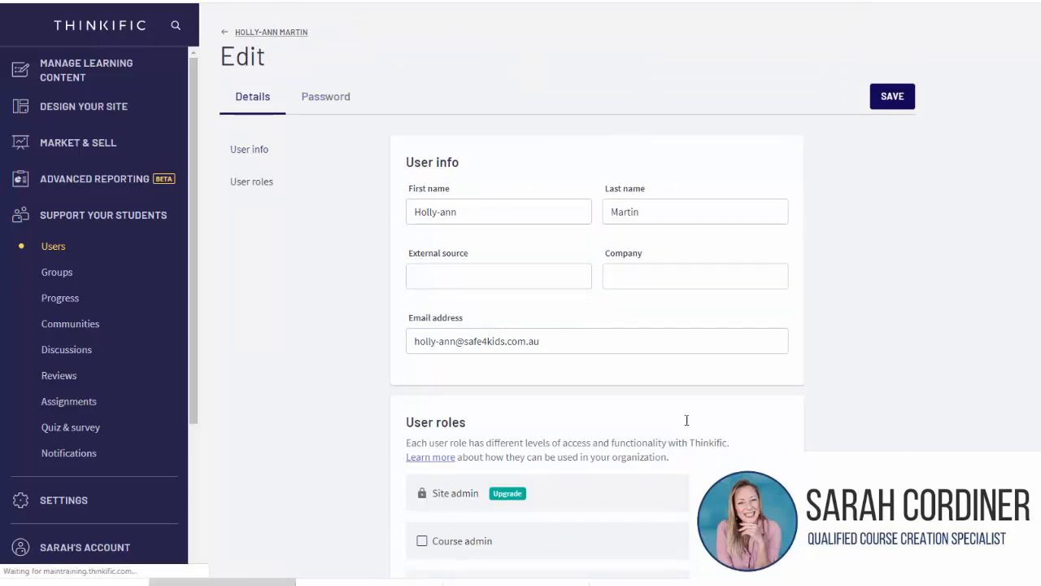
left_click(332, 96)
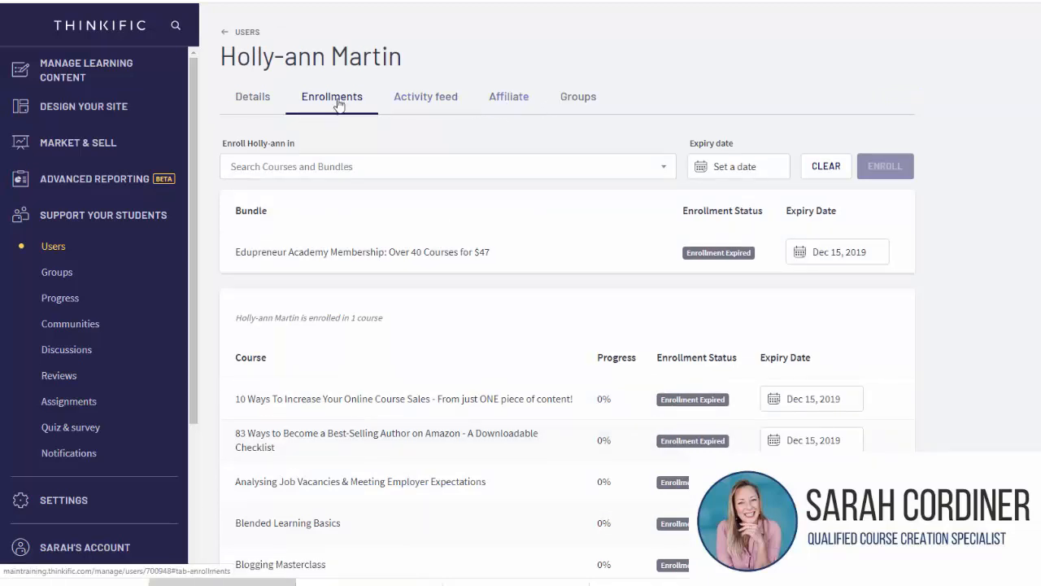
Step: Show the user's Affiliate product links, each course URL carrying her ref code
left_click(507, 96)
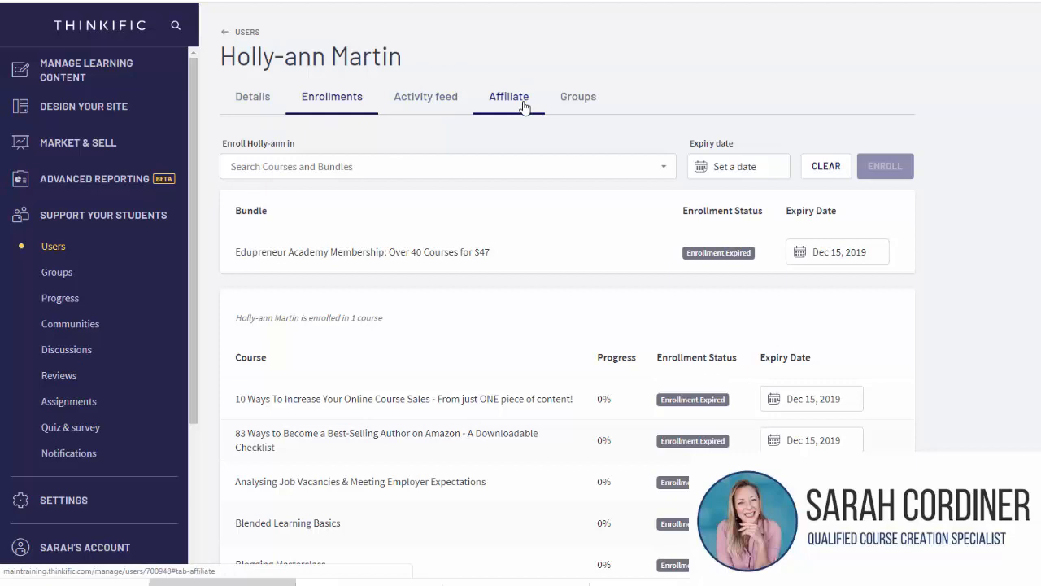
left_click(507, 96)
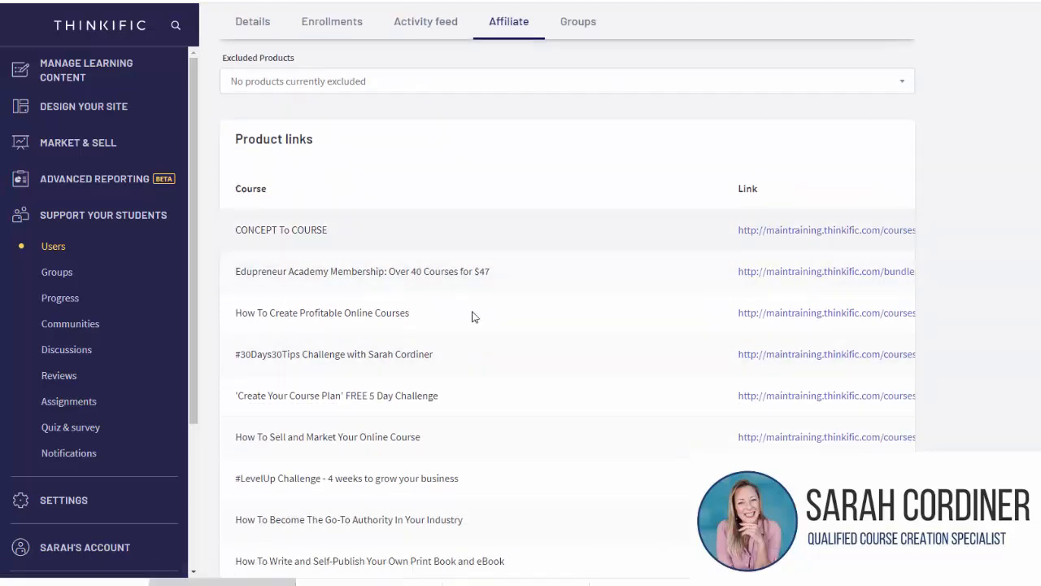
mouse_move(838, 198)
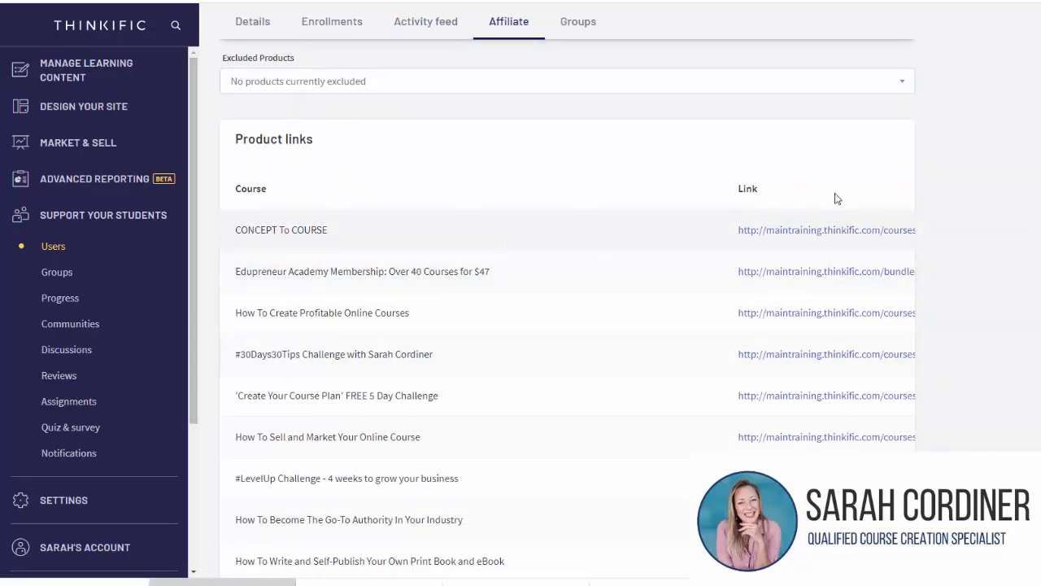
mouse_move(849, 349)
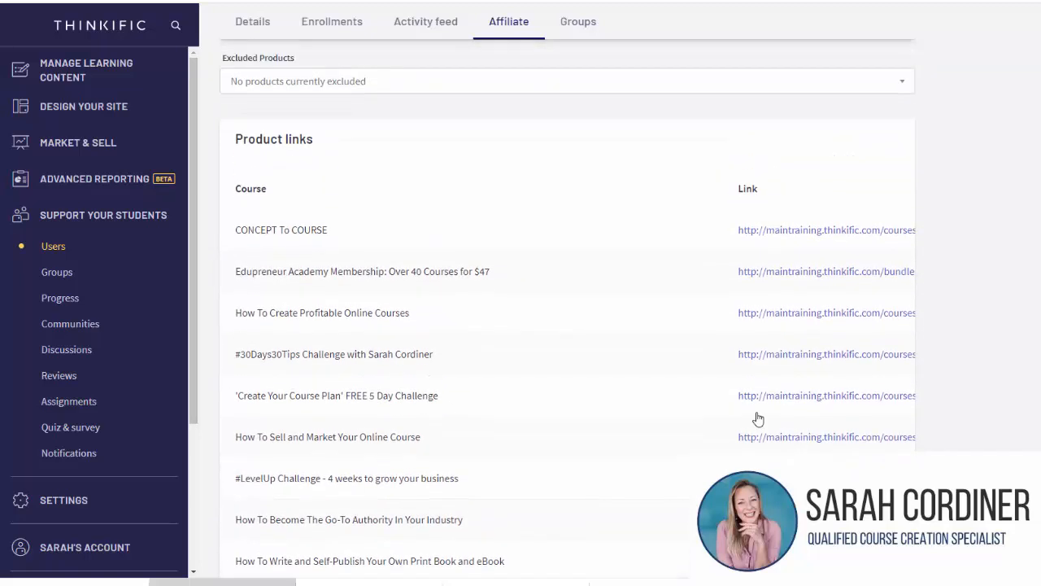
mouse_move(729, 233)
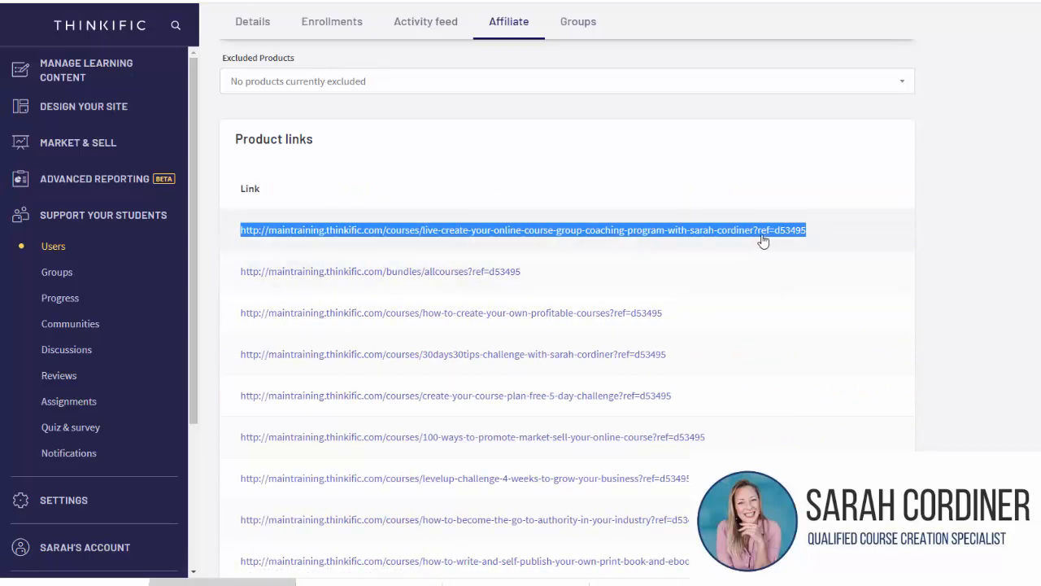
mouse_move(805, 221)
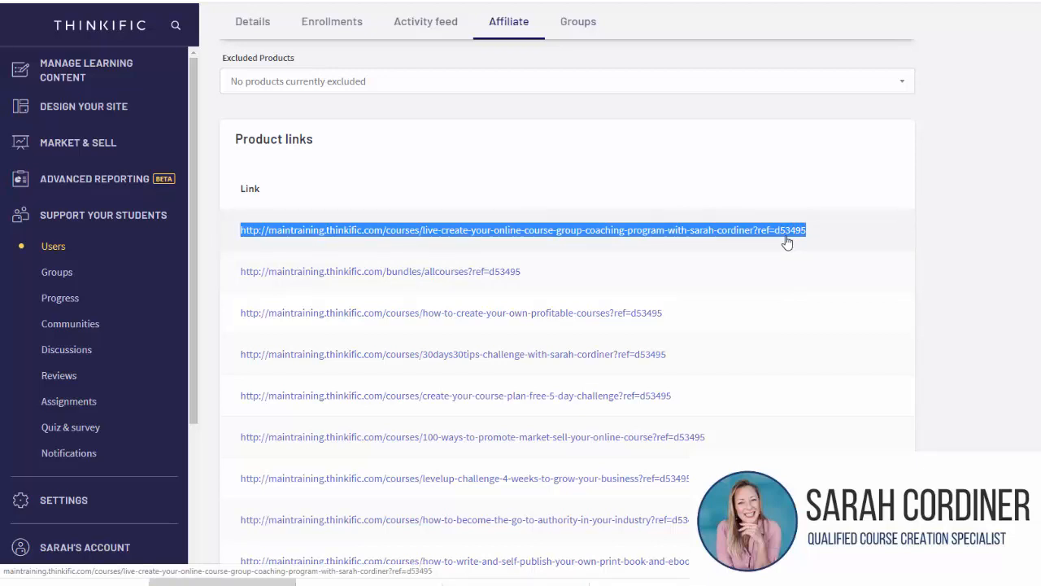
mouse_move(720, 225)
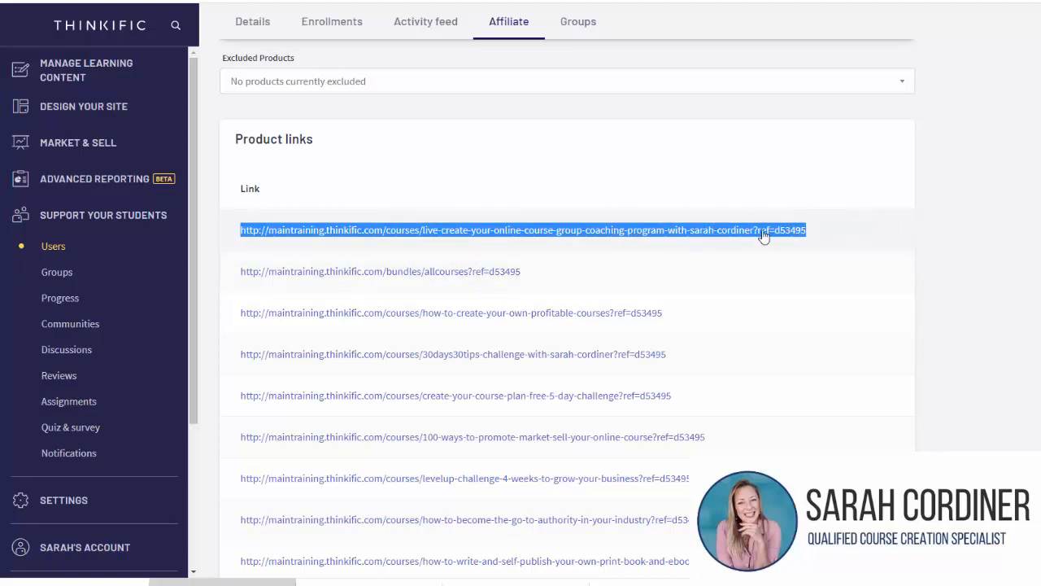
mouse_move(589, 262)
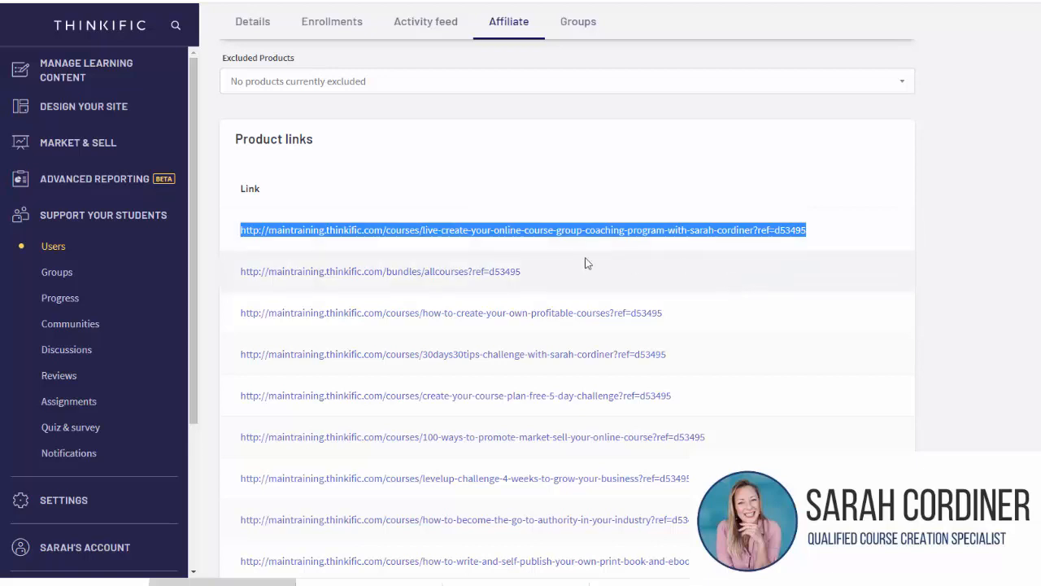
scroll("down", 3)
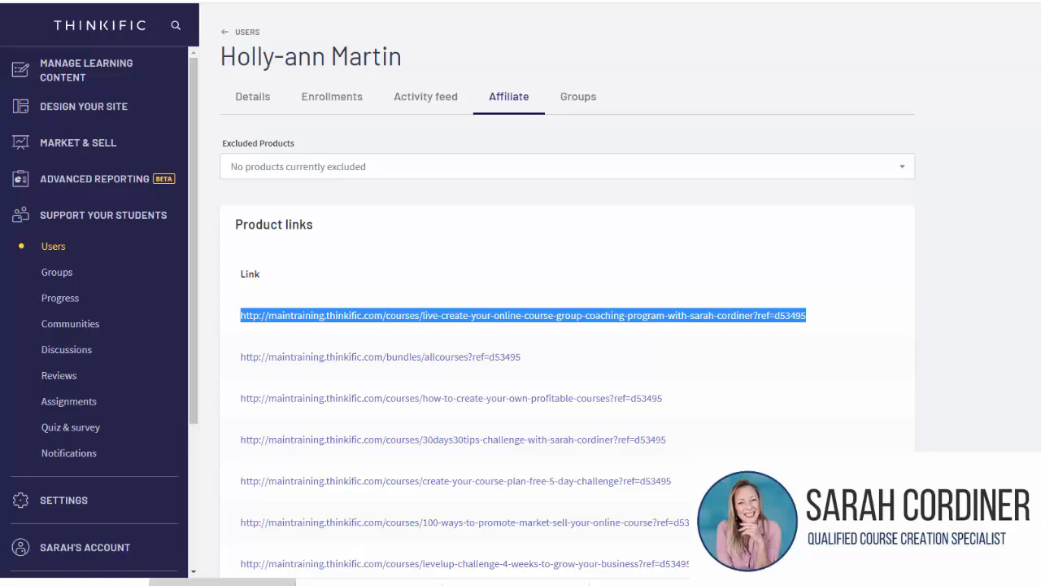
mouse_move(433, 404)
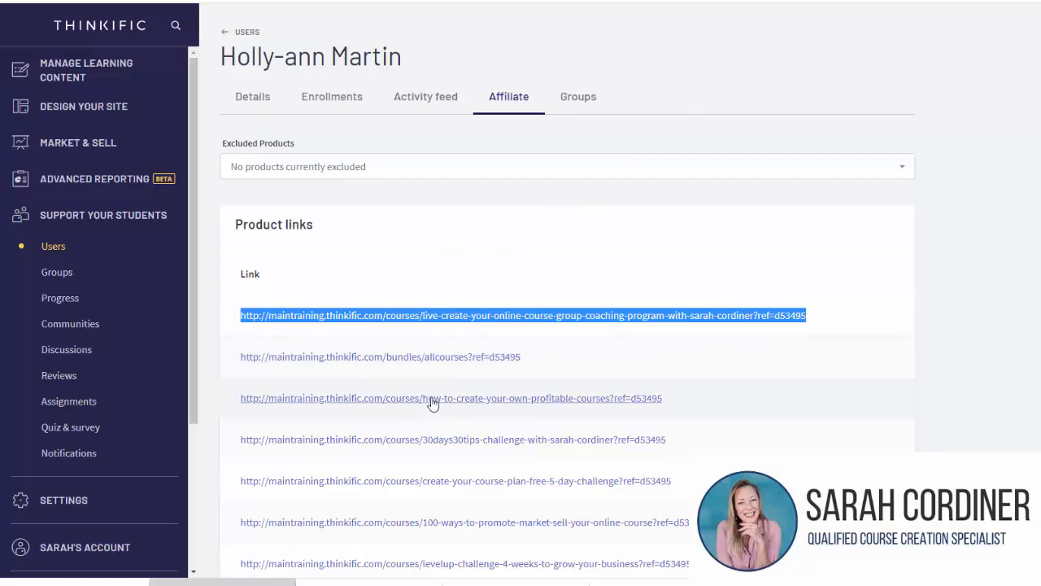
mouse_move(449, 501)
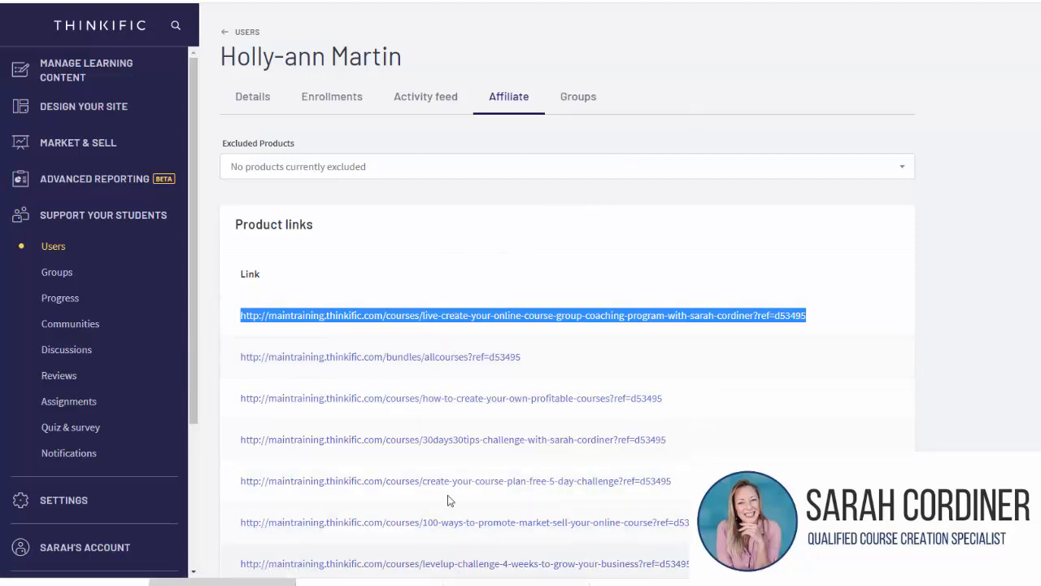
mouse_move(530, 440)
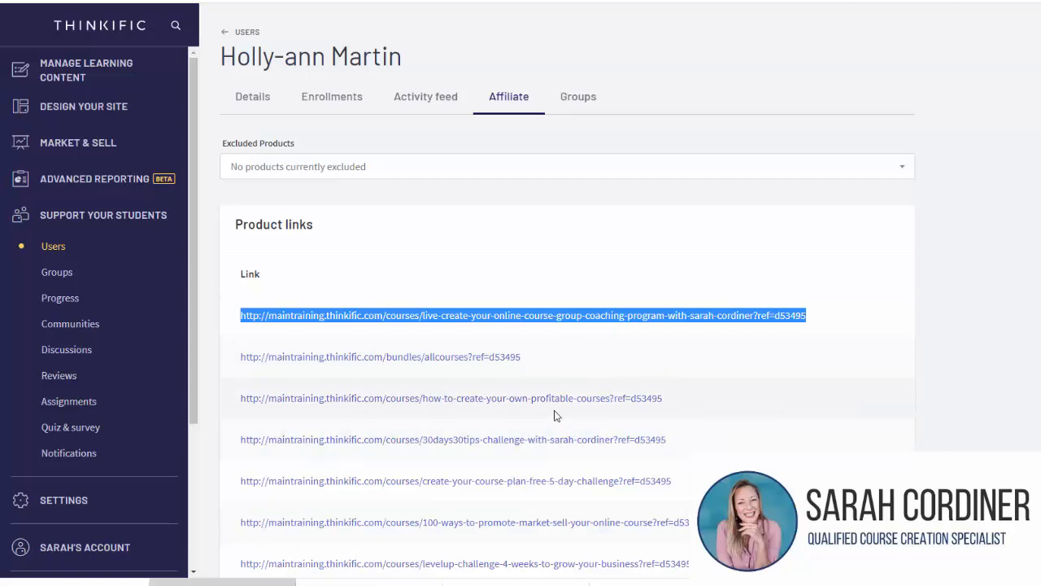
mouse_move(605, 387)
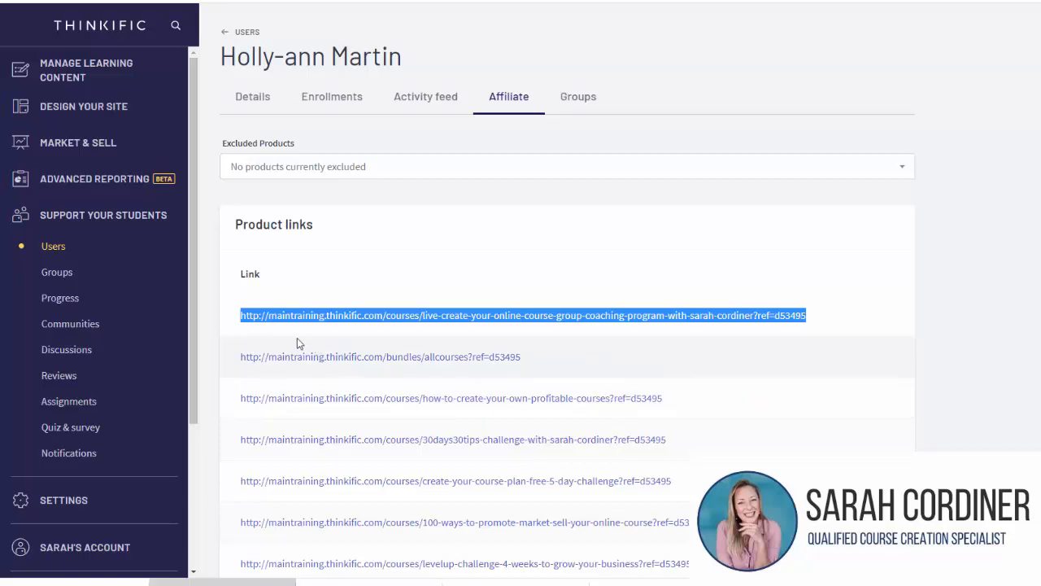
mouse_move(755, 285)
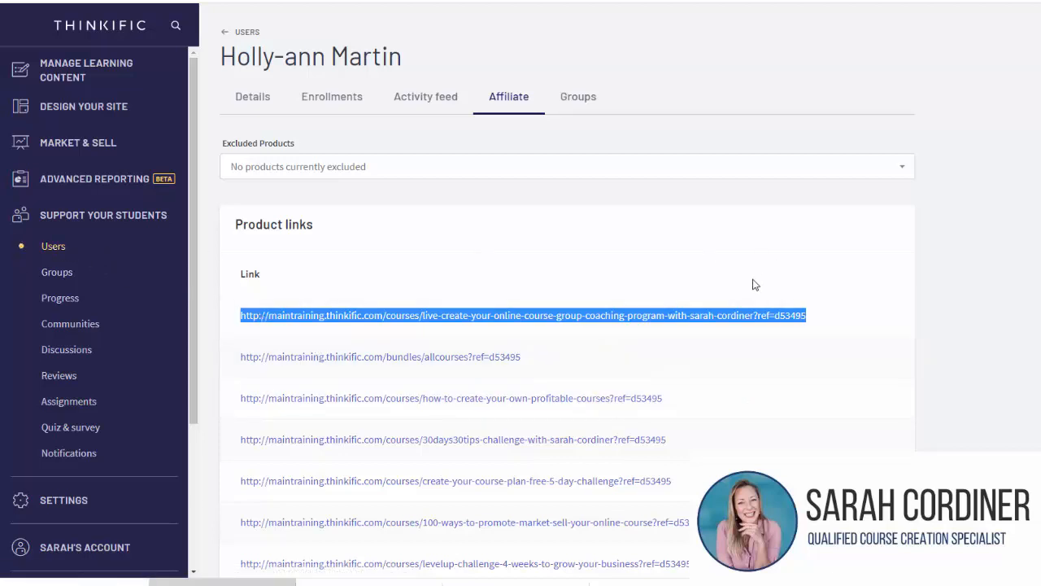
mouse_move(745, 283)
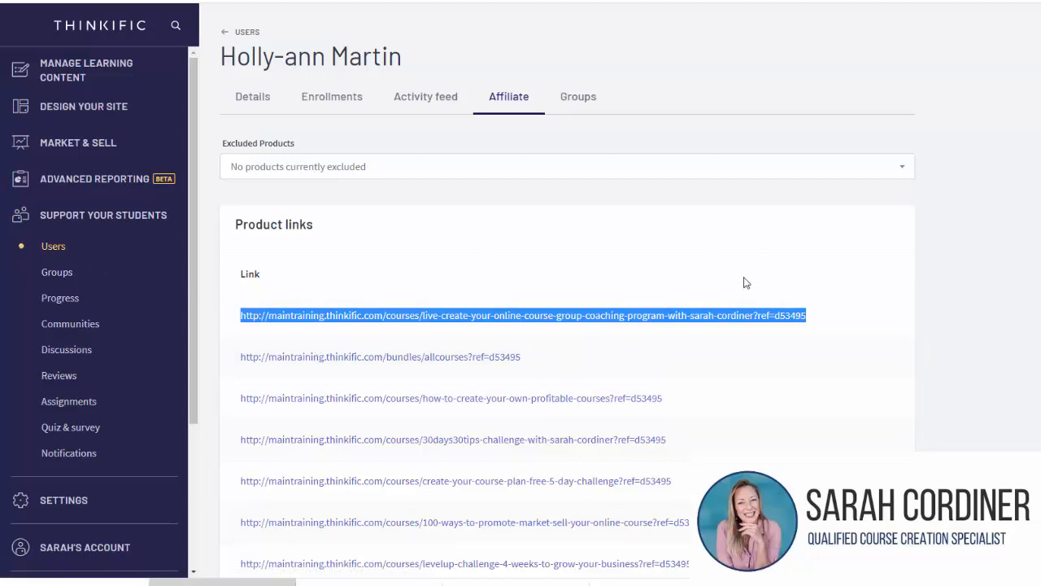
mouse_move(9, 417)
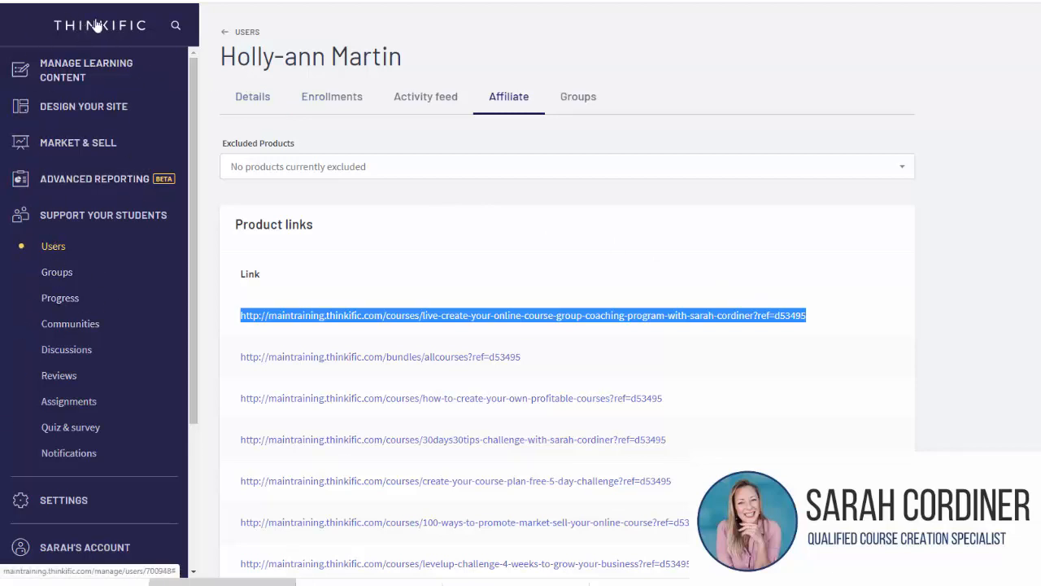
mouse_move(55, 348)
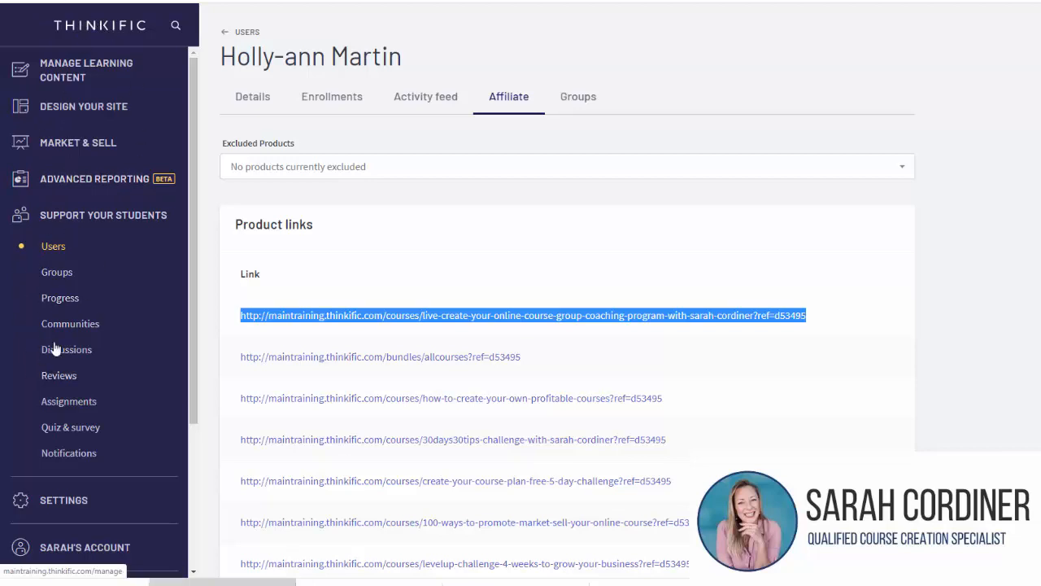
Step: Return to the full Users list and start creating a new user
left_click(53, 245)
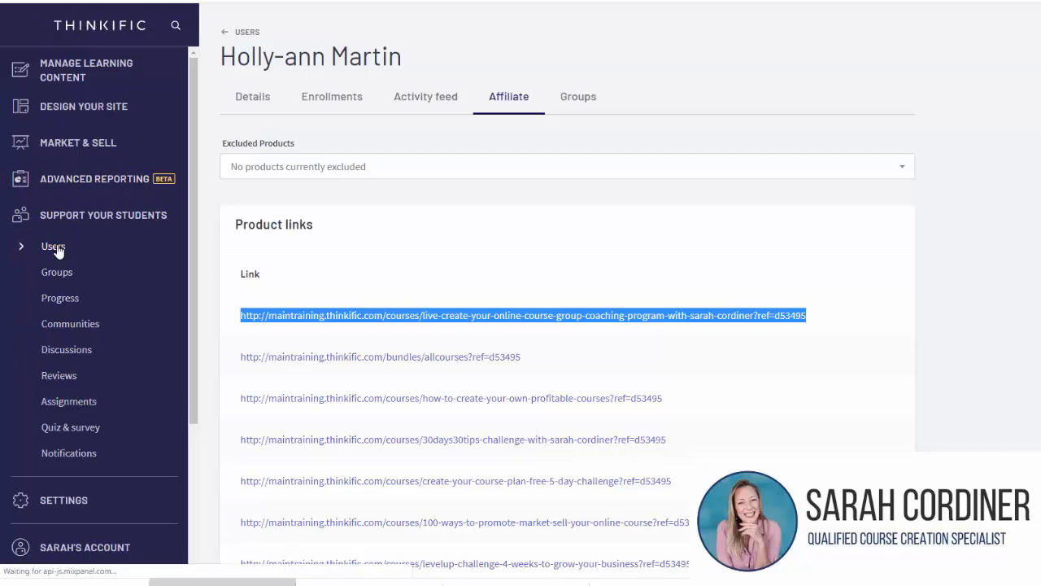
left_click(52, 246)
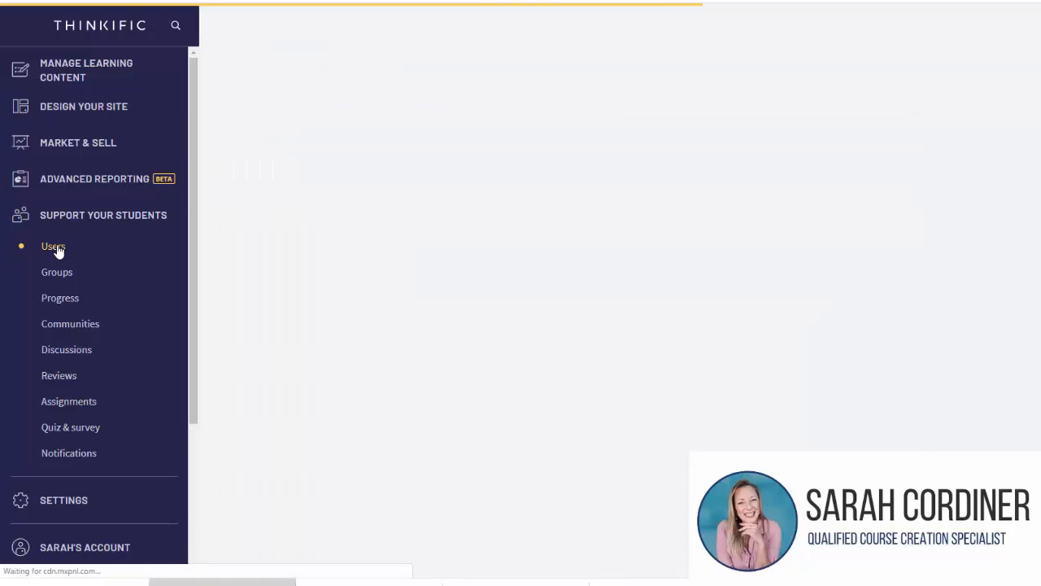
left_click(52, 245)
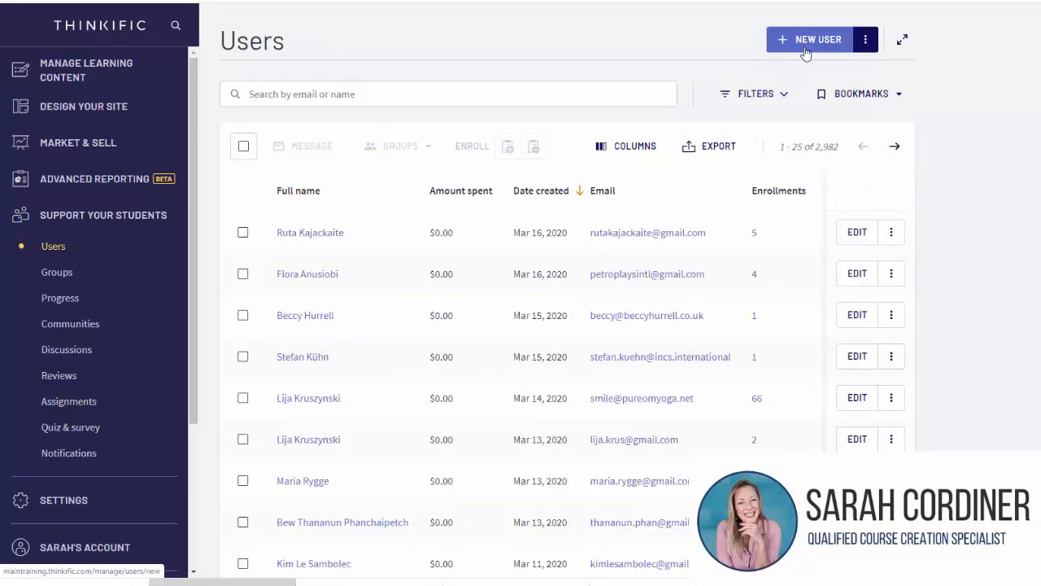
left_click(817, 39)
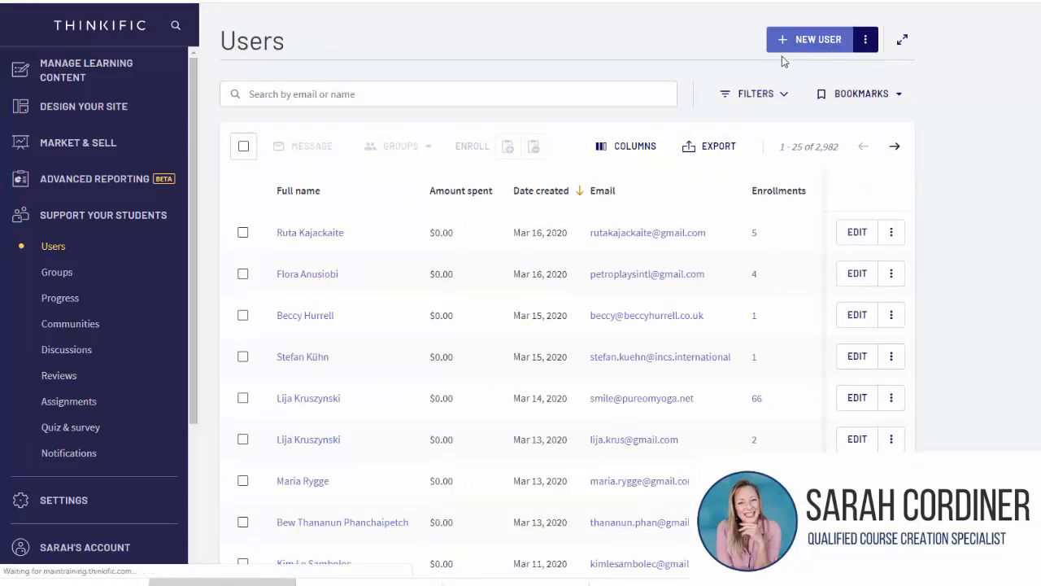
left_click(816, 39)
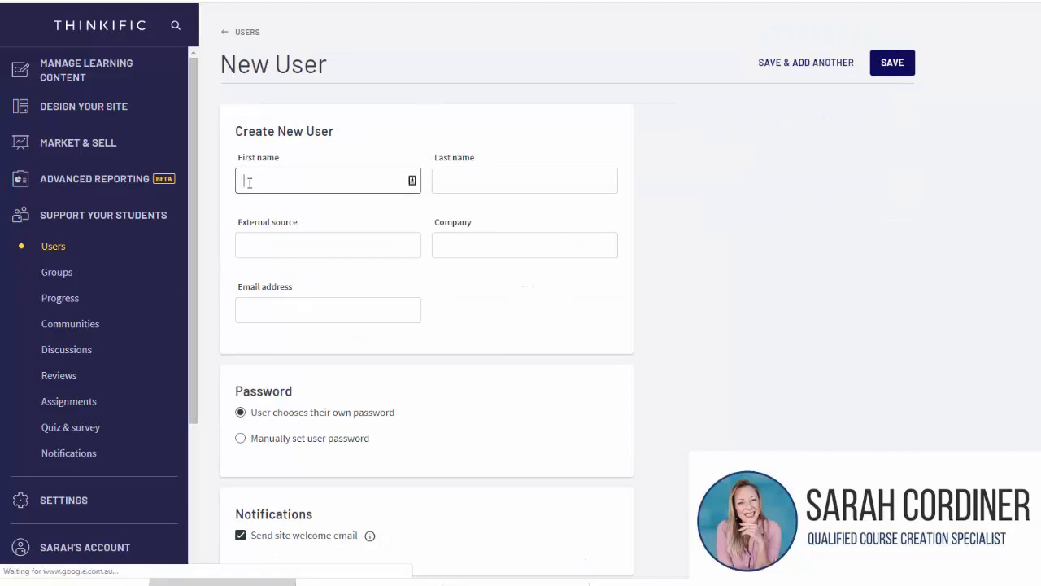
type("testuser")
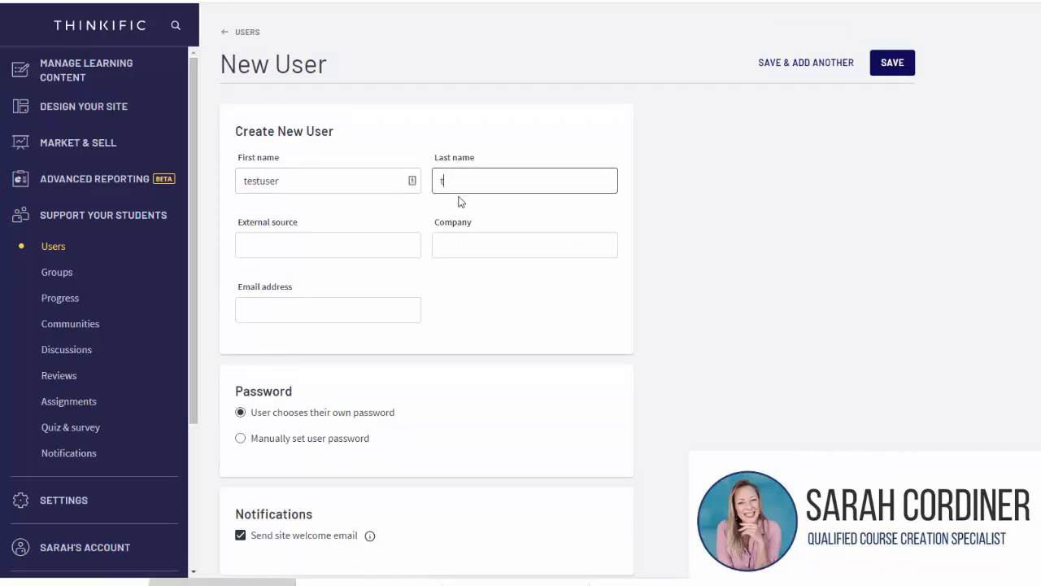
type("testuser")
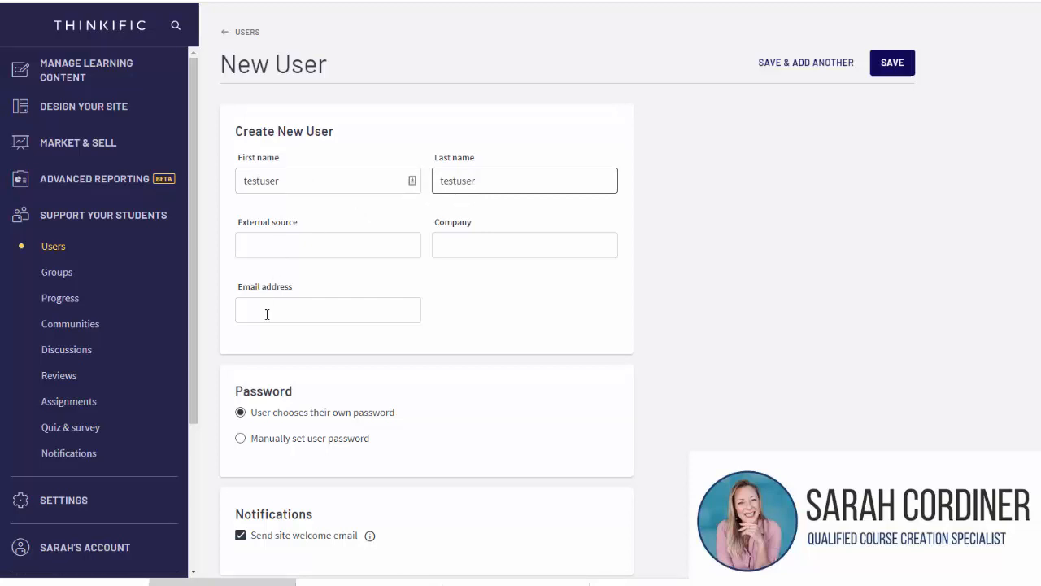
type("testuser@testuser..com")
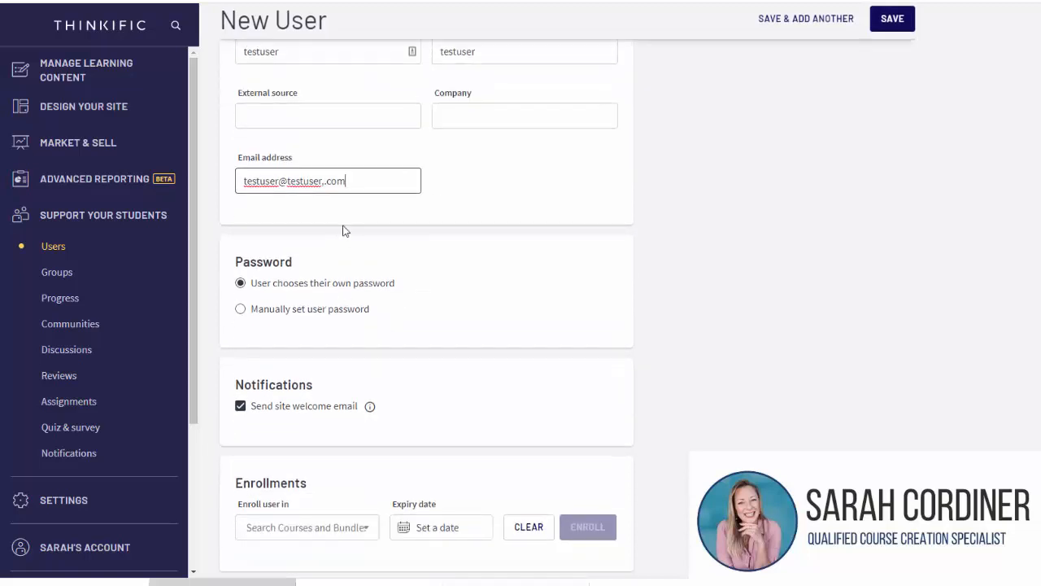
scroll("down", 3)
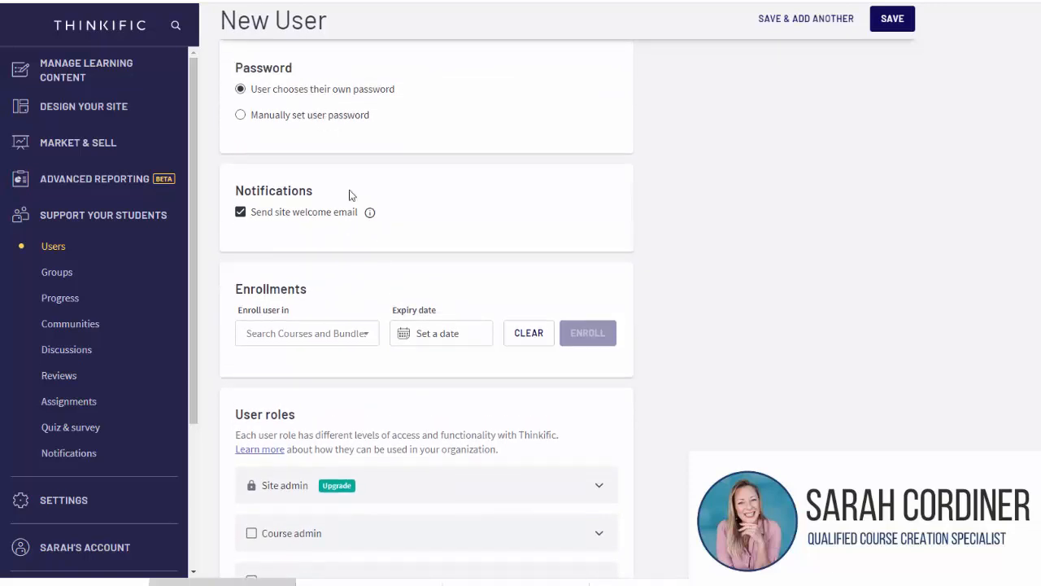
mouse_move(349, 113)
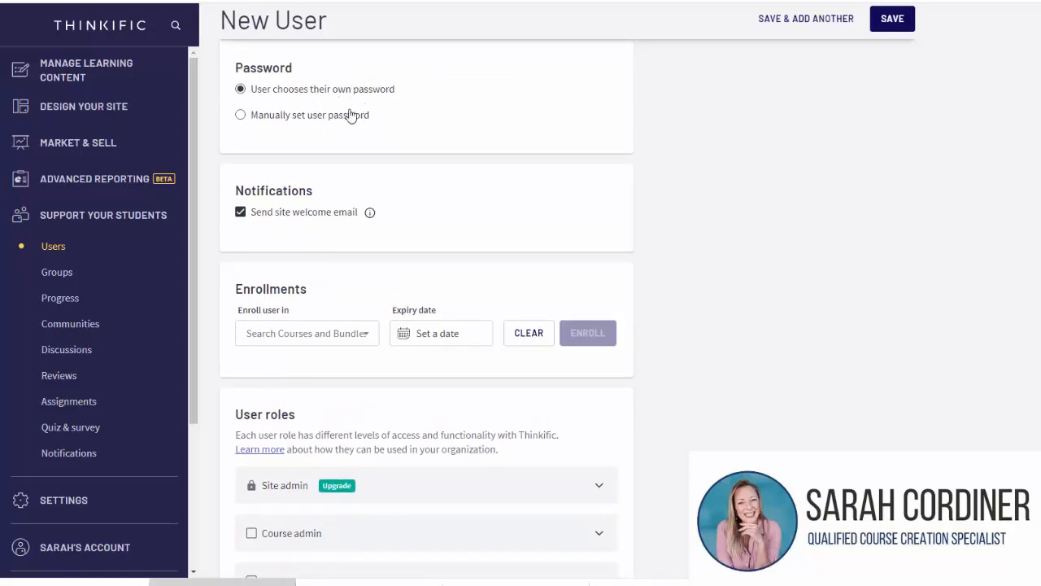
scroll("down", 3)
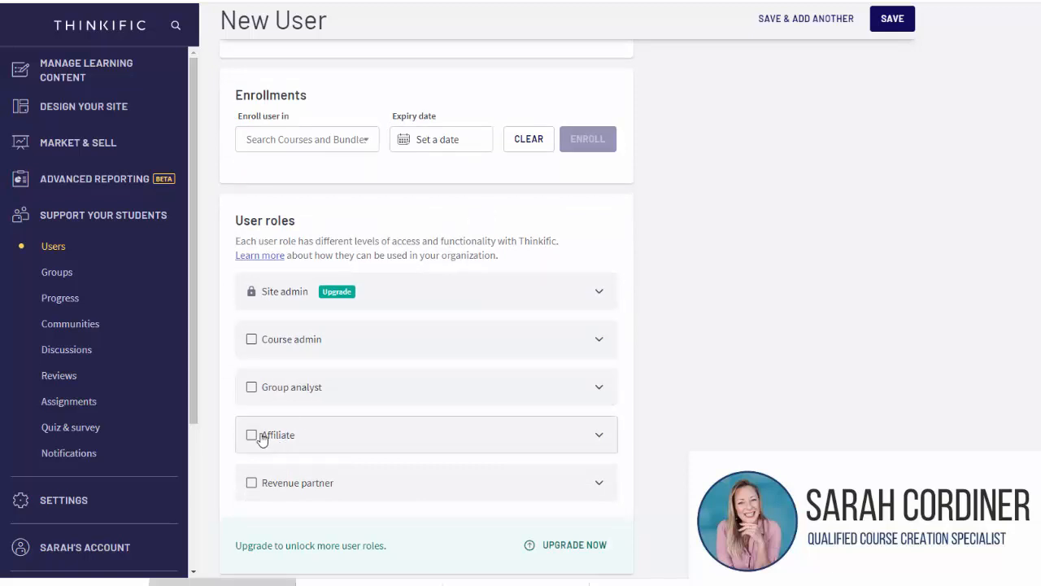
left_click(251, 434)
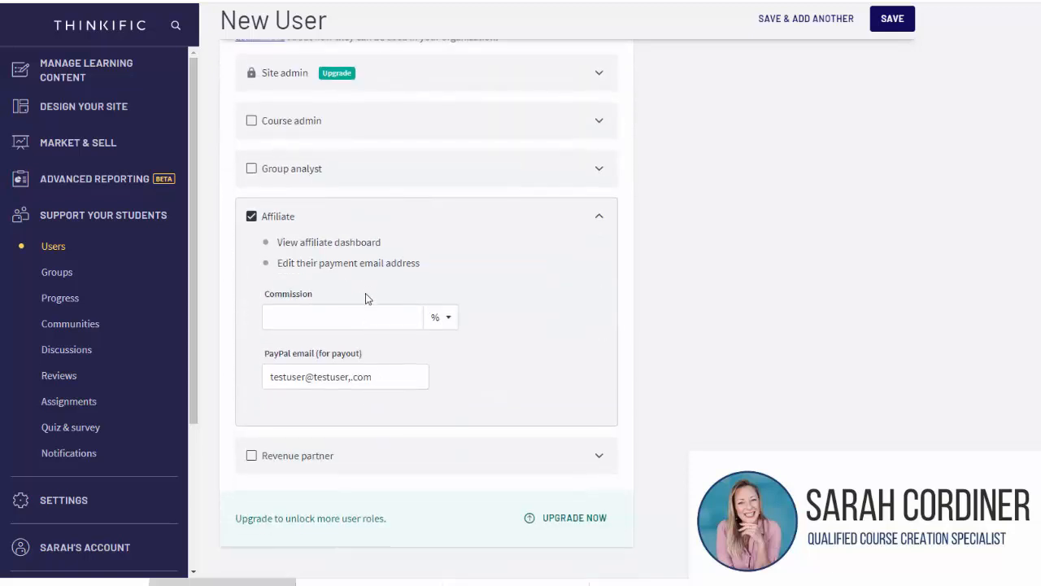
type("25")
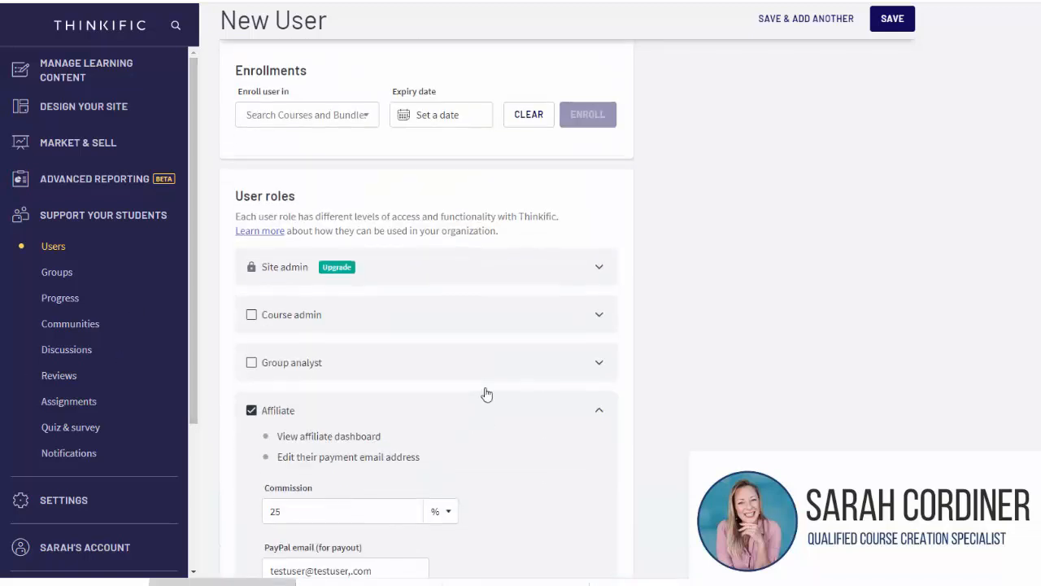
scroll("up", 3)
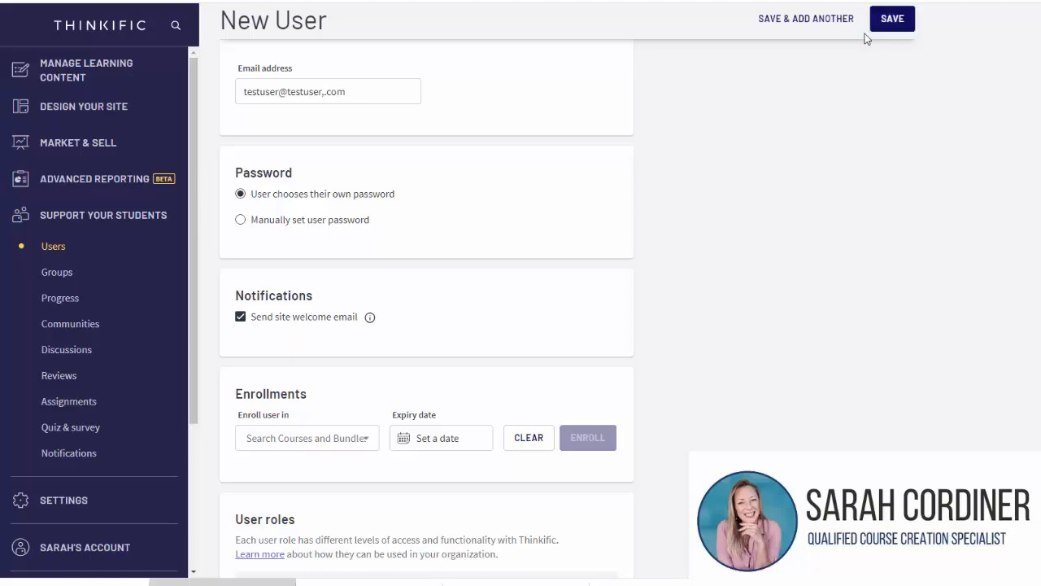
mouse_move(752, 335)
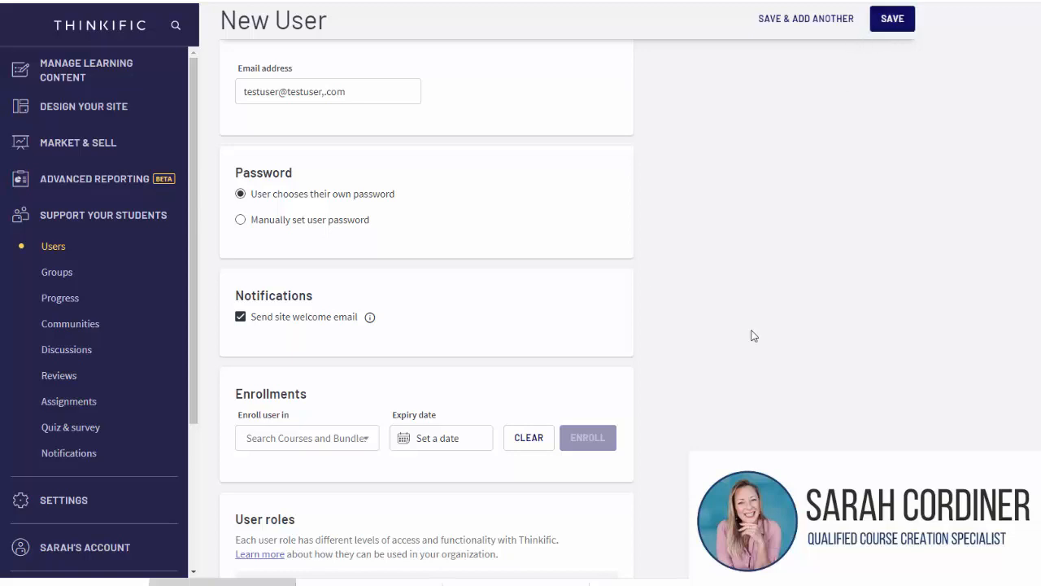
scroll("down", 3)
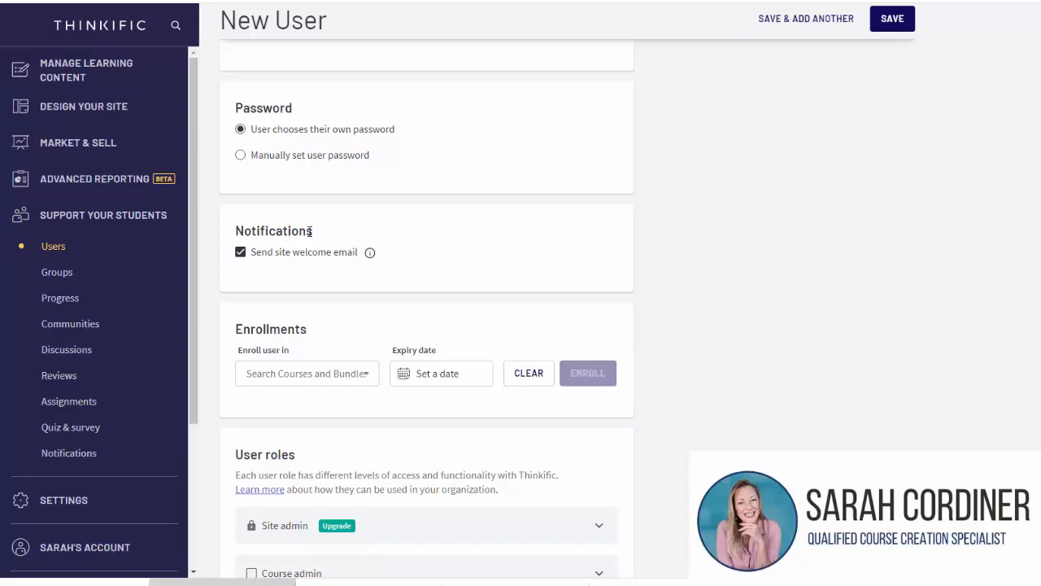
scroll("down", 3)
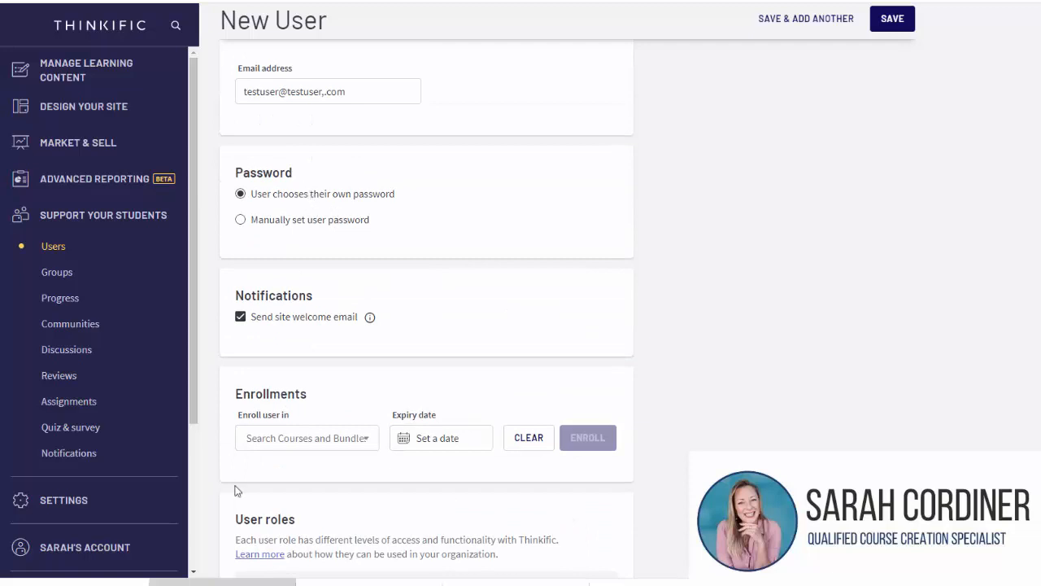
scroll("down", 3)
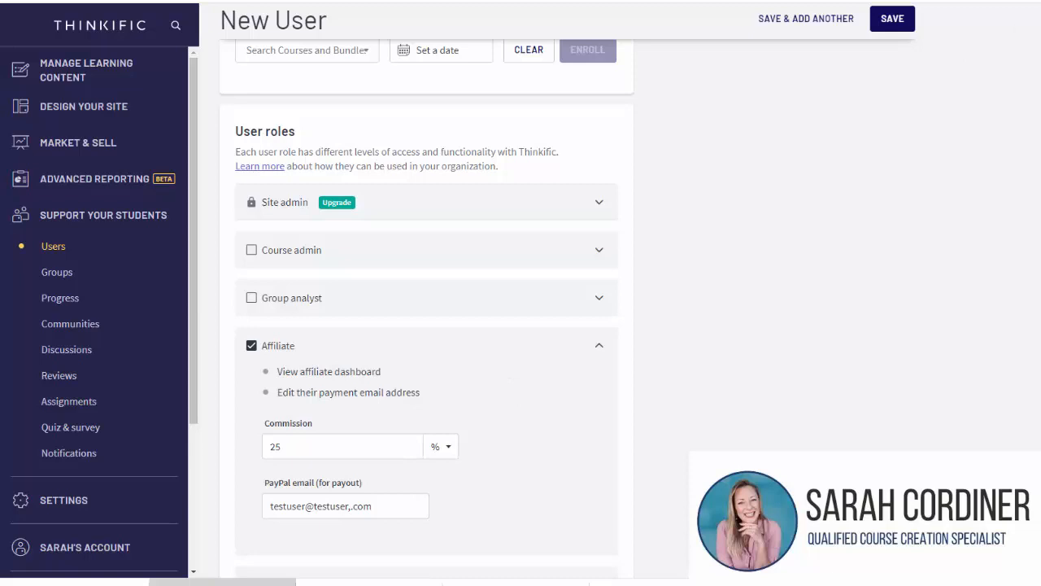
mouse_move(519, 50)
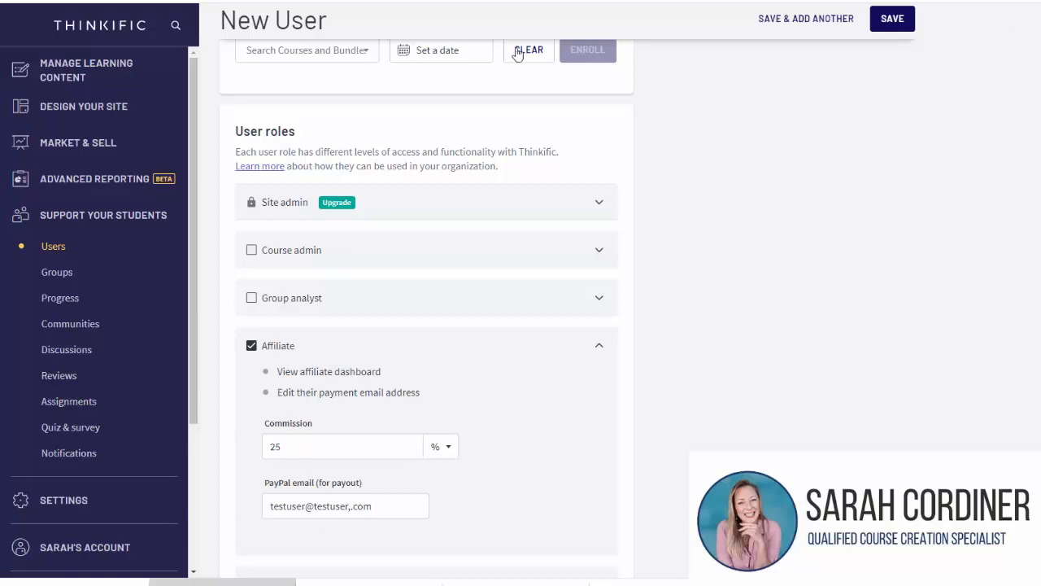
mouse_move(719, 394)
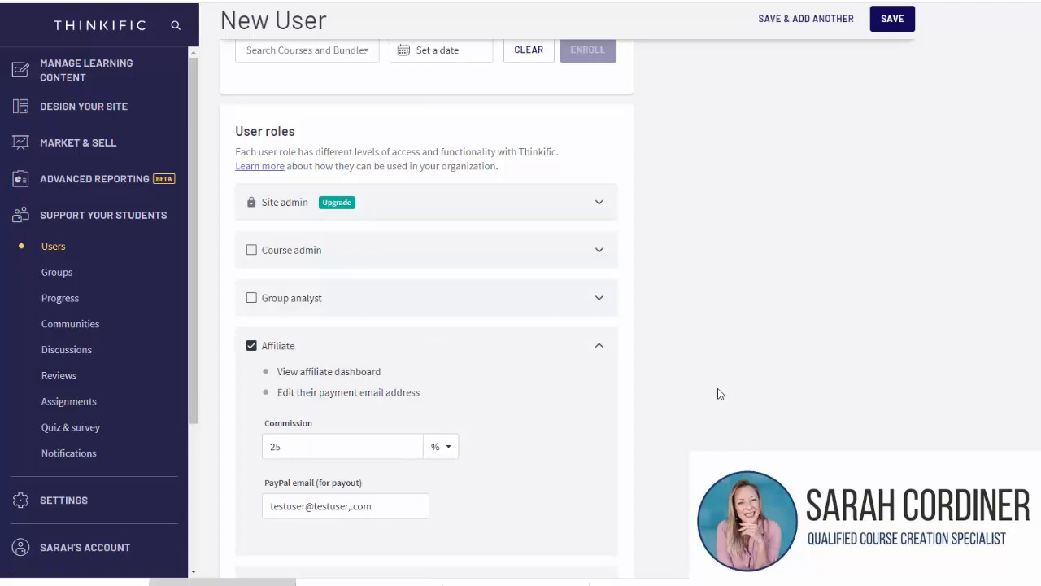
mouse_move(719, 397)
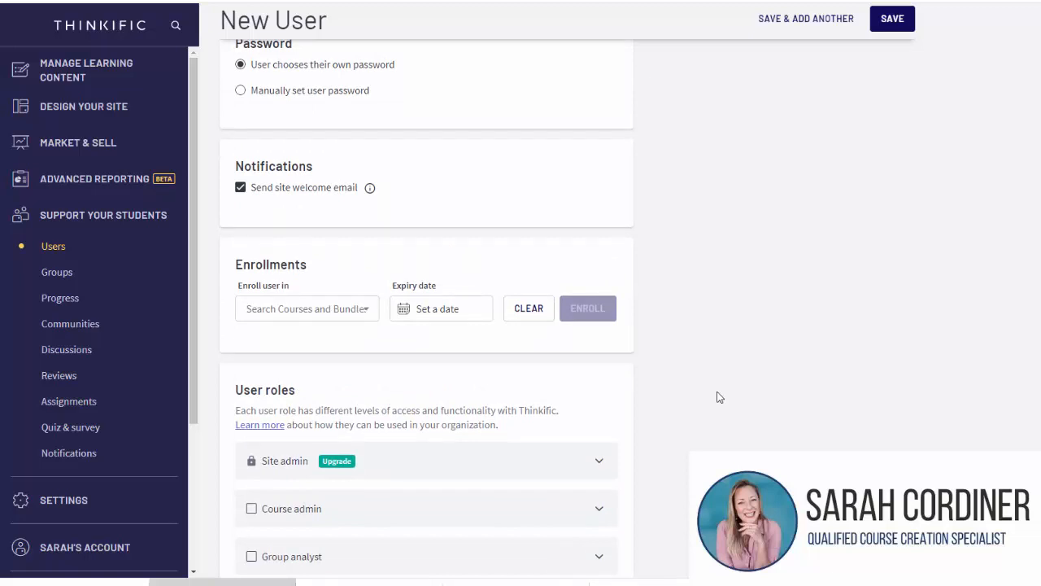
mouse_move(698, 420)
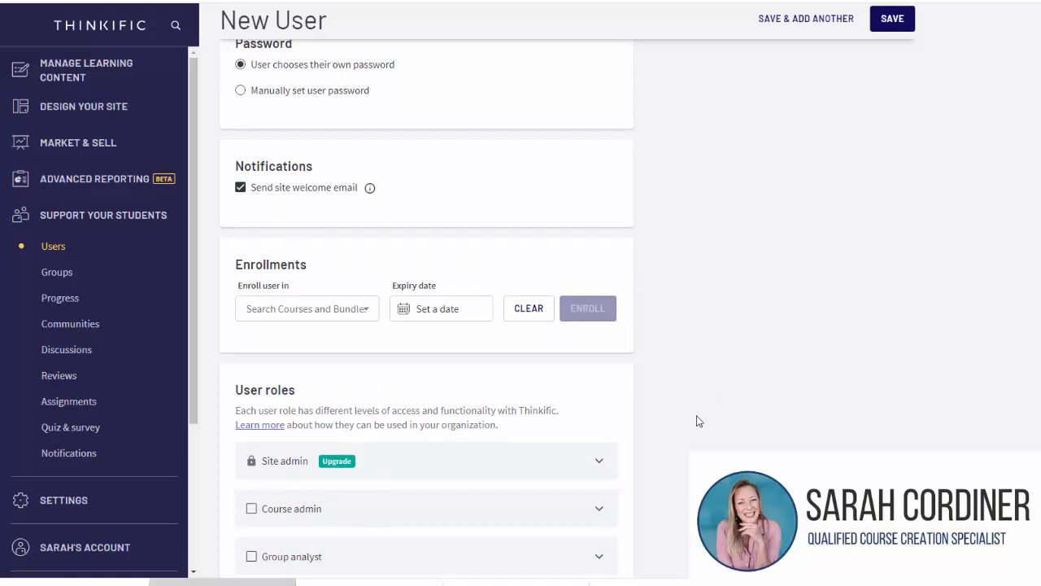
mouse_move(693, 421)
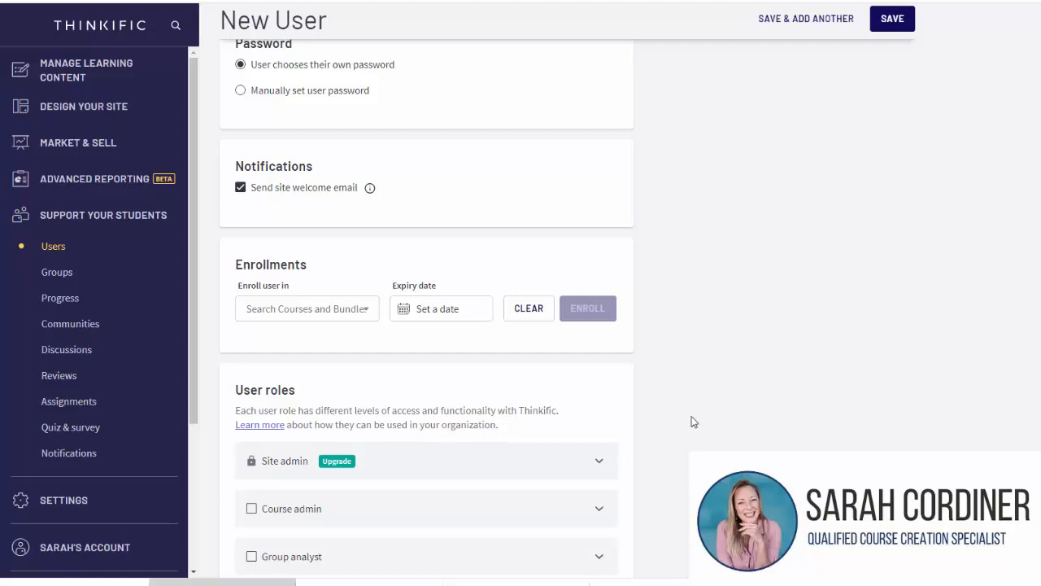